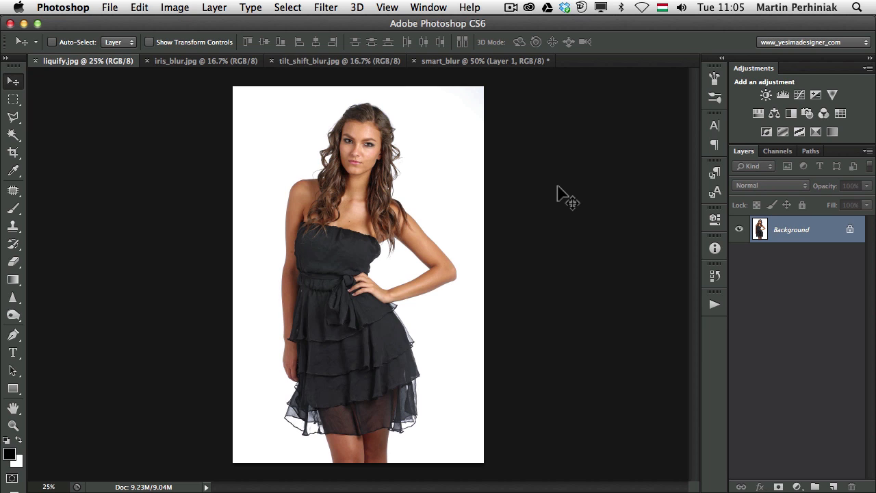
- Bring up the layer options on the model photo's Background layer to convert it to a Smart Object
click(203, 60)
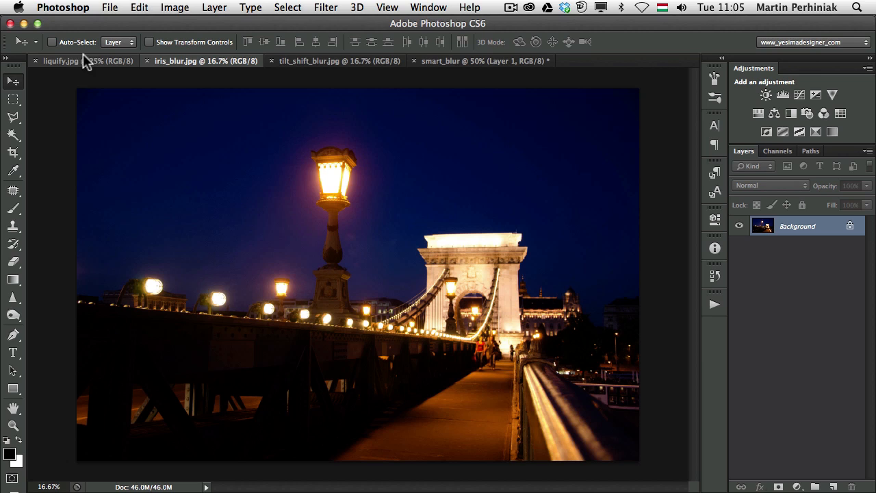
click(61, 61)
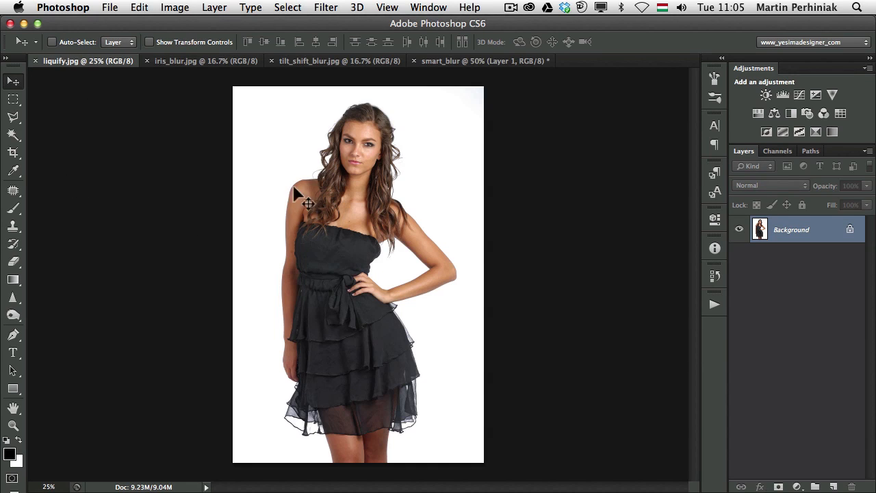
mouse_move(139, 213)
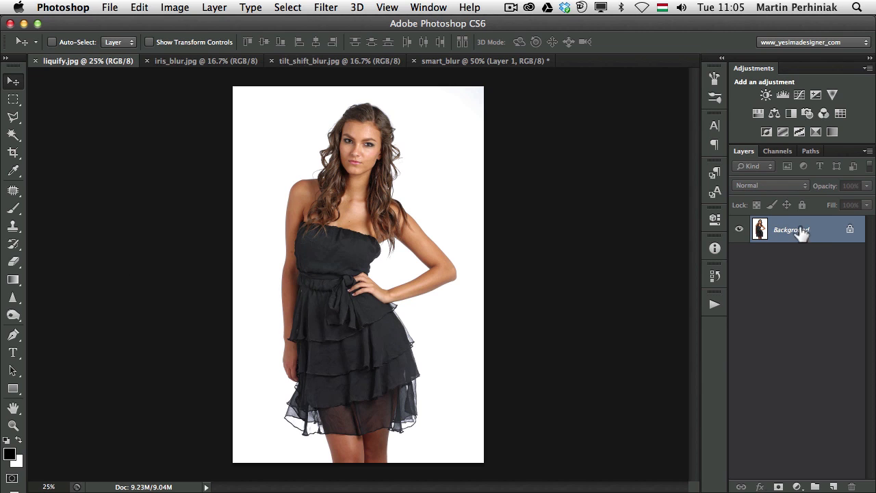
right_click(794, 229)
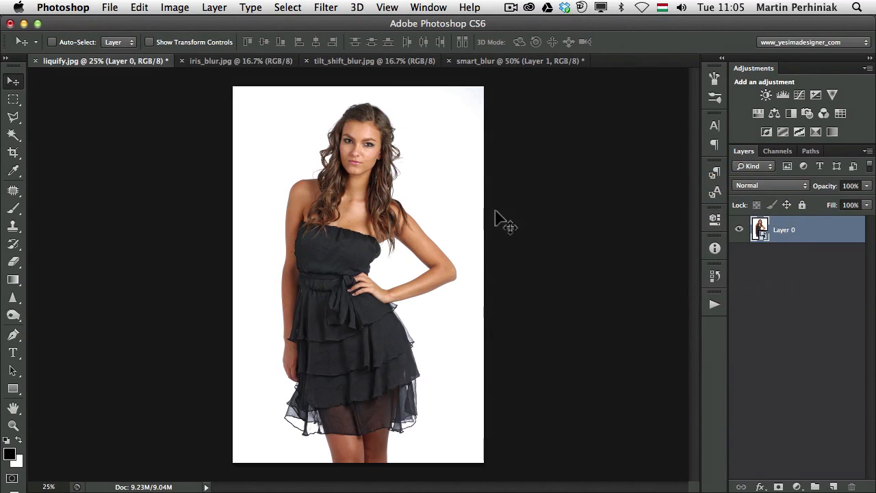
- Run Liquify and forward-warp the left side and lower hem of the tiered skirt
click(325, 8)
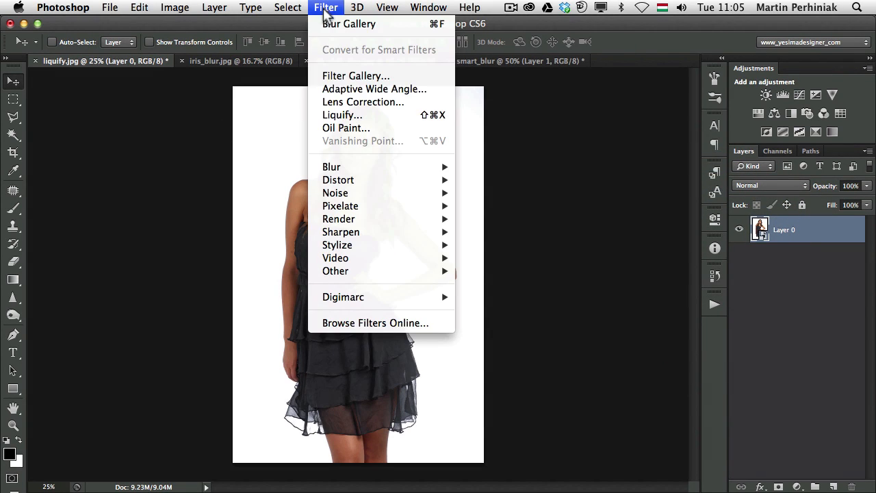
mouse_move(339, 118)
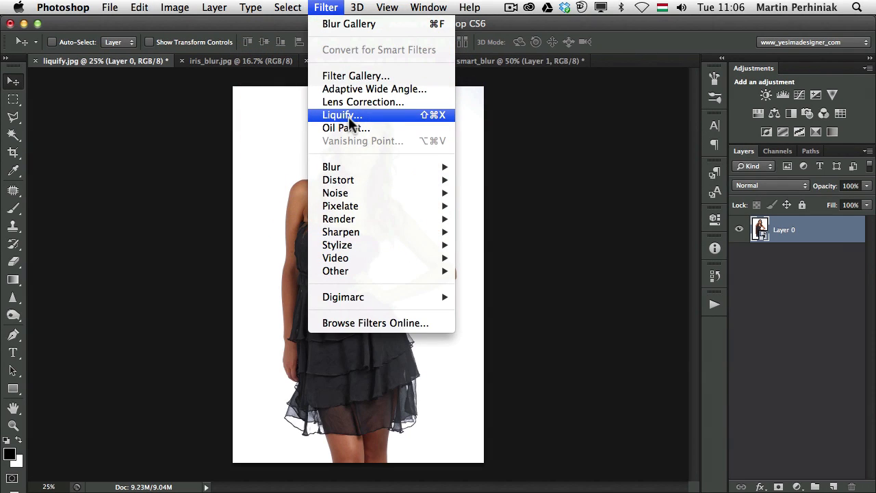
click(342, 115)
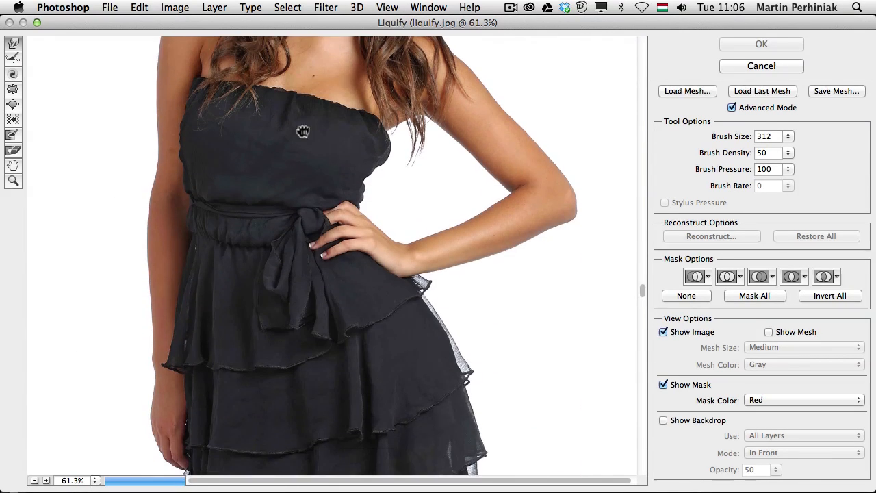
scroll(down, 3)
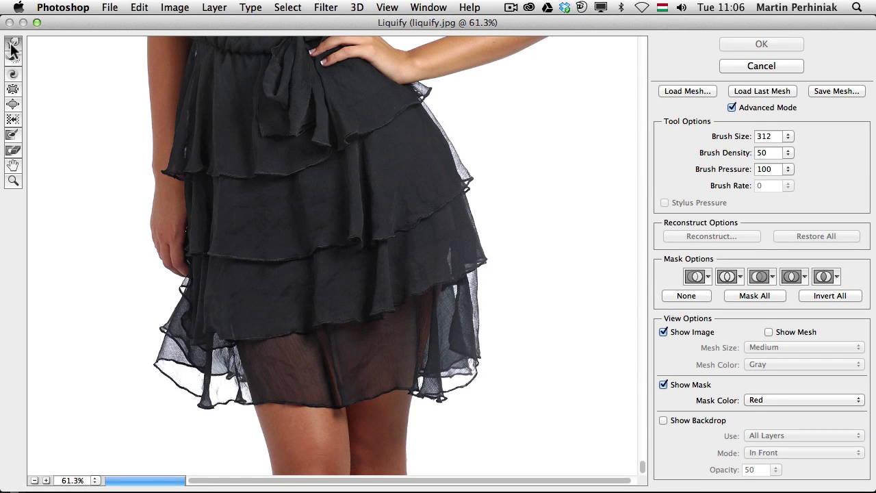
mouse_move(142, 371)
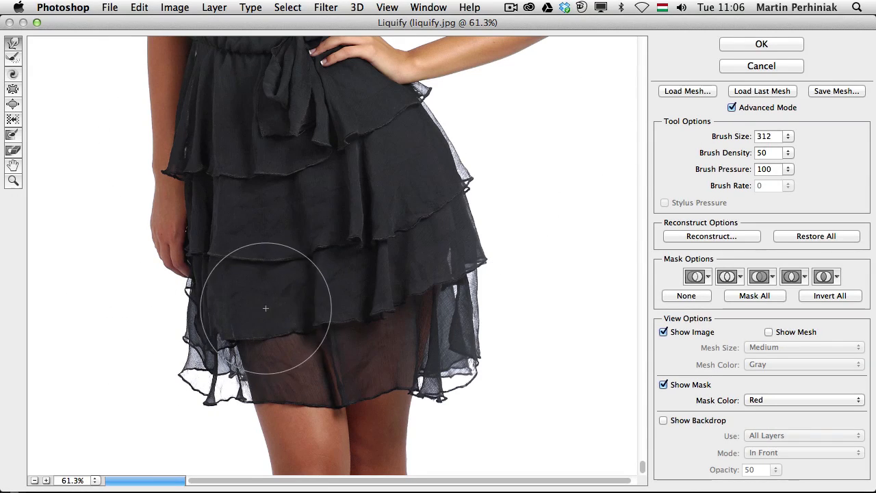
mouse_move(273, 296)
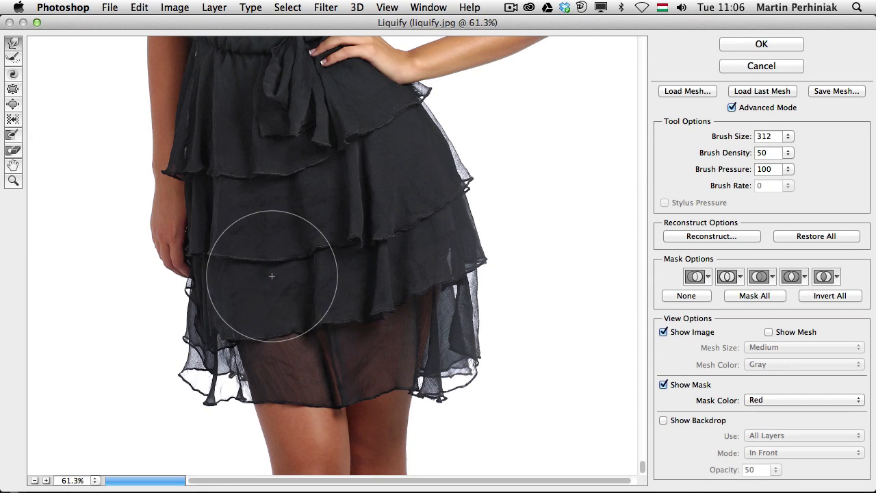
mouse_move(271, 288)
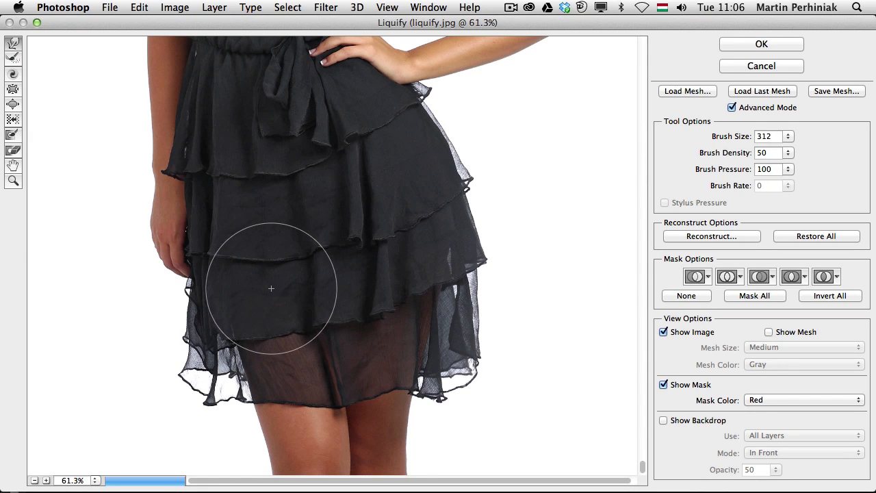
click(277, 286)
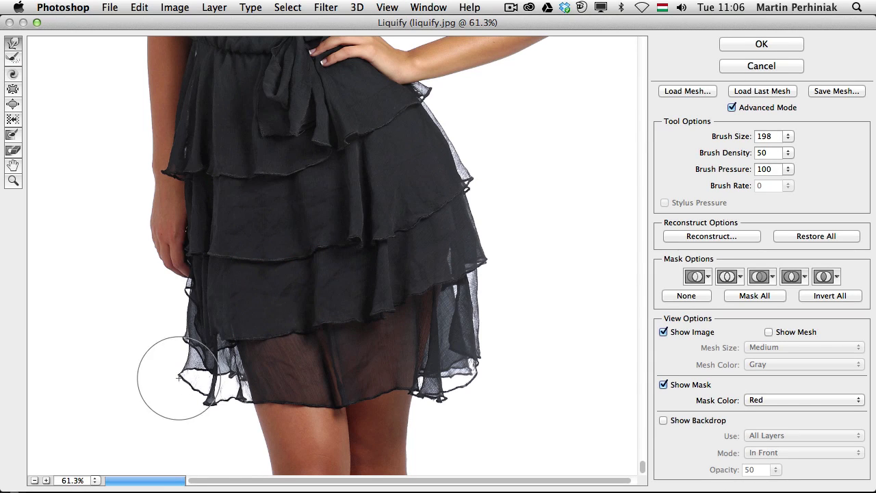
click(274, 328)
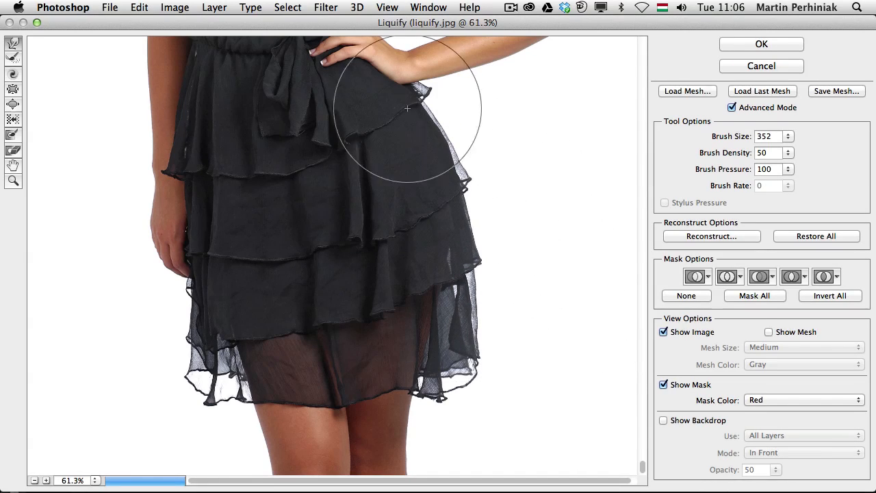
- Commit the Liquify edits so they sit as a Smart Filter on Layer 0
click(760, 44)
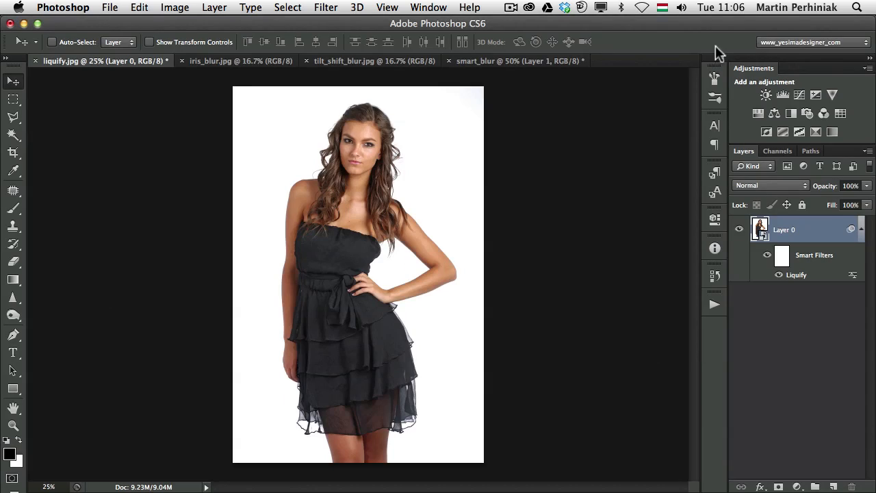
mouse_move(695, 235)
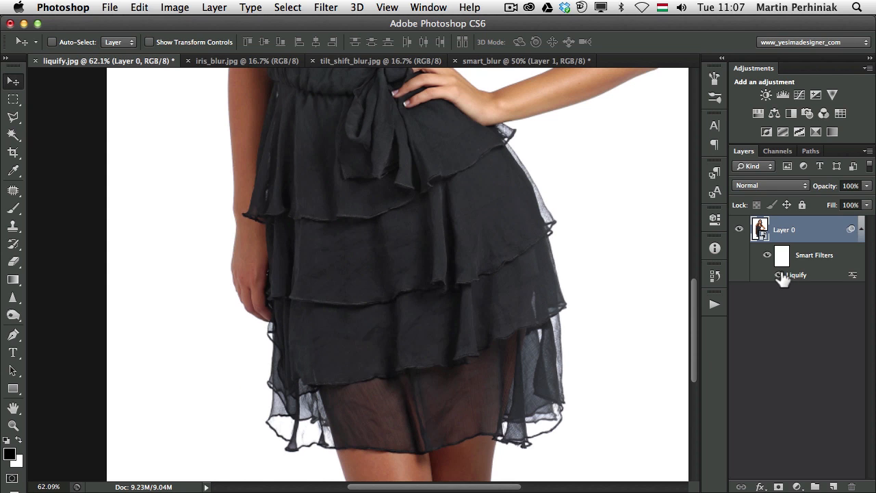
mouse_move(800, 281)
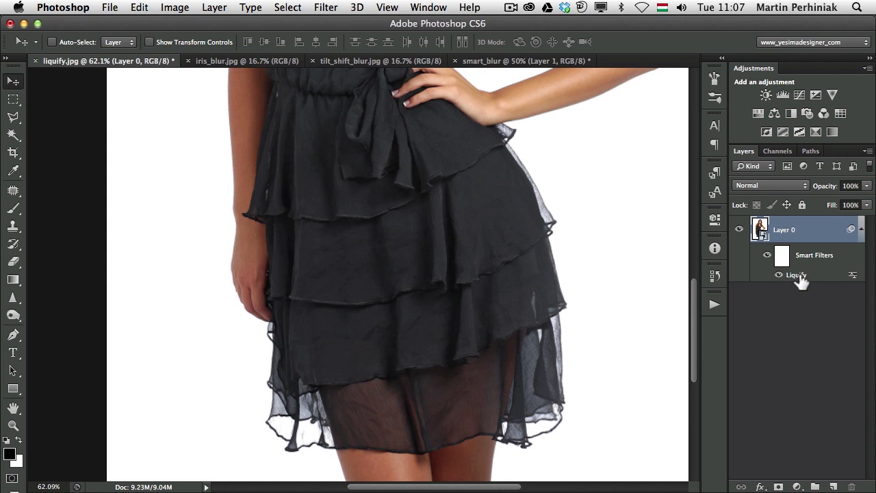
- Reopen the Liquify Smart Filter with Advanced Mode options showing
double_click(797, 274)
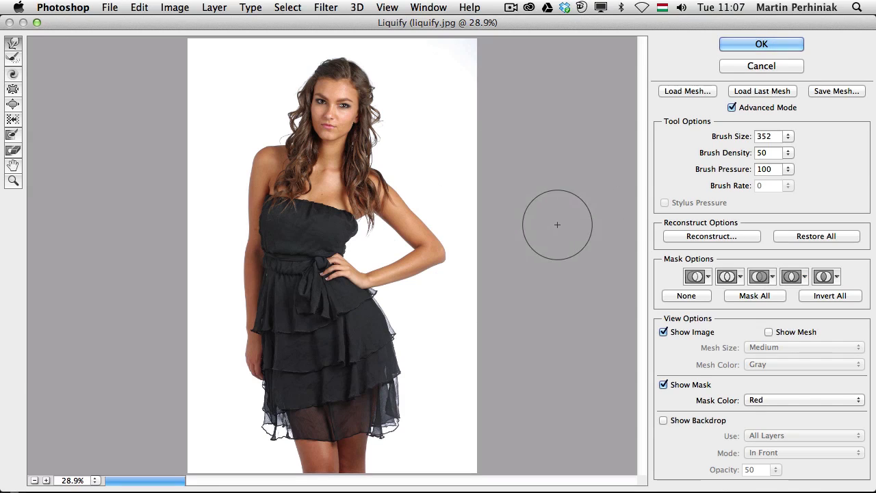
mouse_move(493, 257)
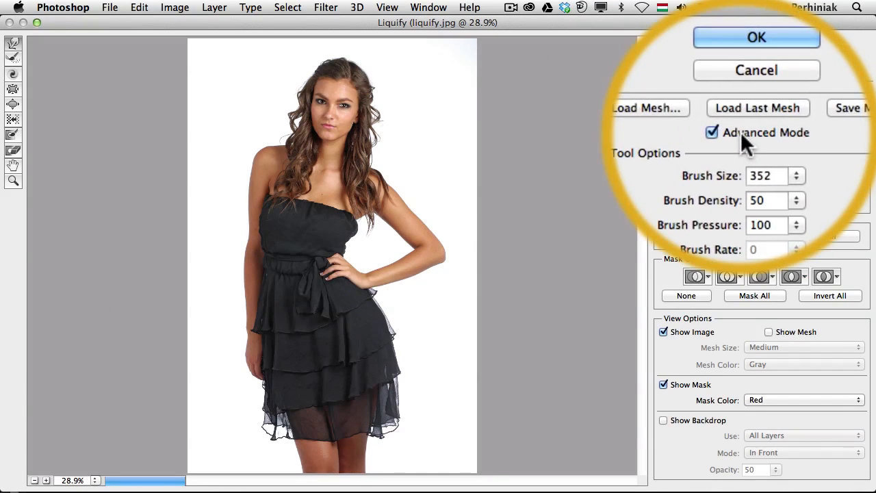
click(768, 332)
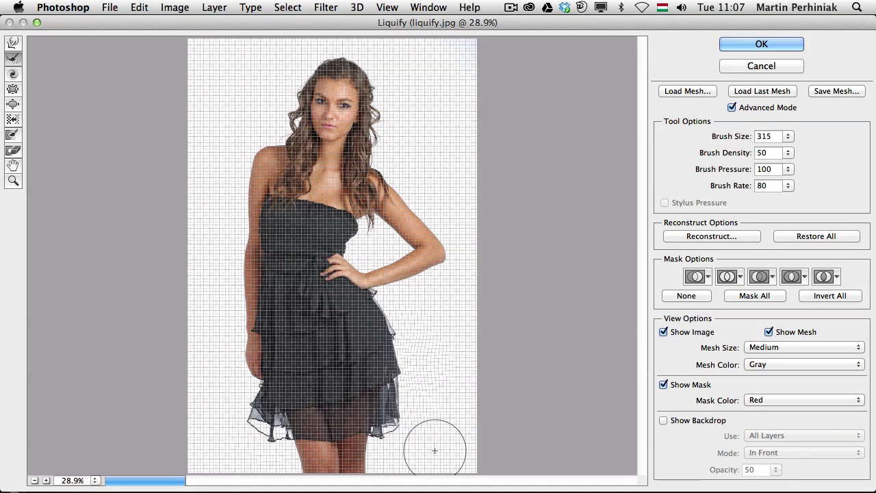
mouse_move(438, 95)
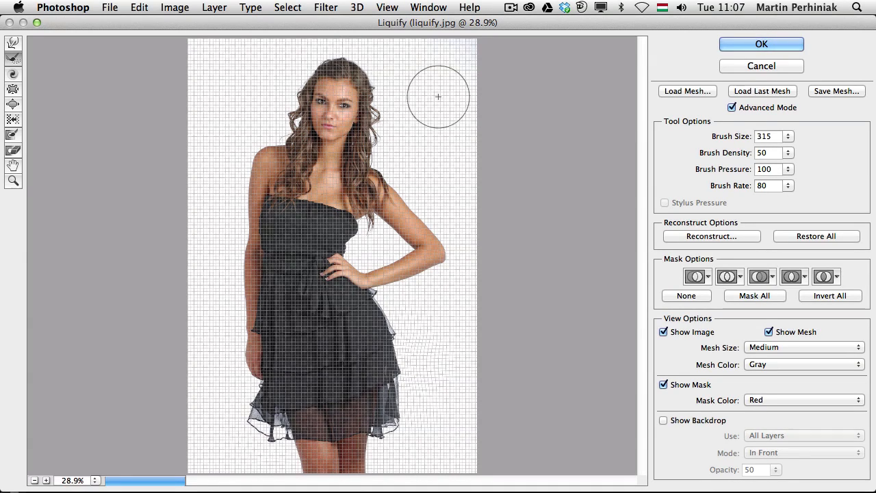
mouse_move(780, 7)
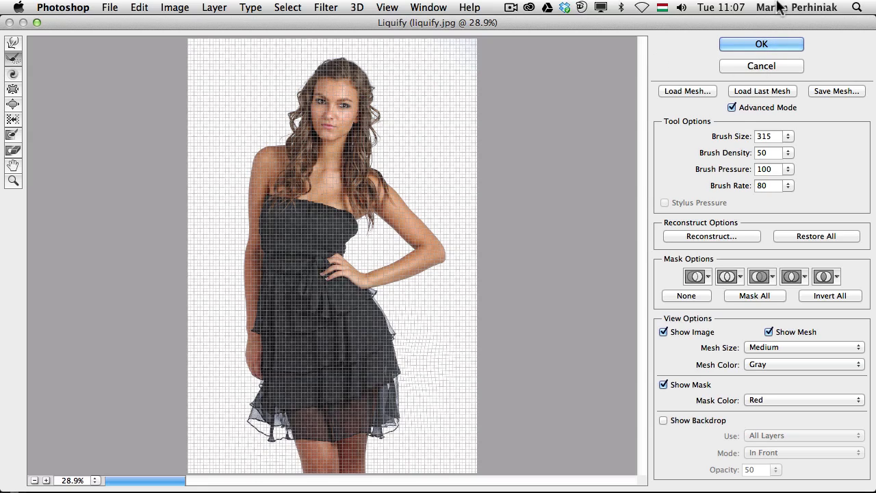
mouse_move(602, 49)
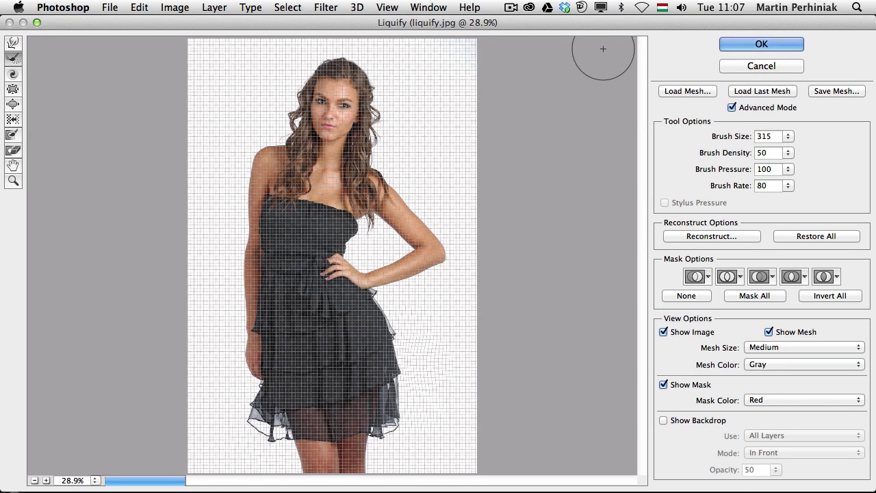
mouse_move(728, 71)
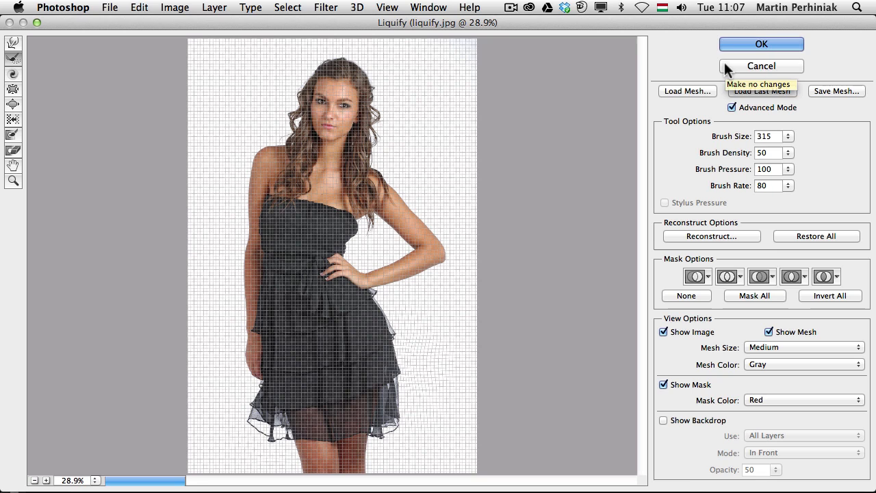
mouse_move(732, 43)
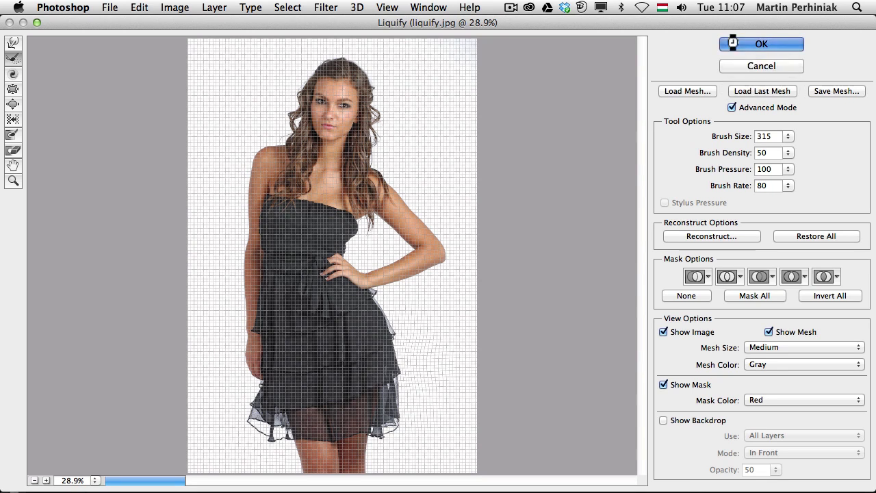
- Accept Liquify, switch to iris_blur.jpg and browse the Filter menu's blur options
click(761, 44)
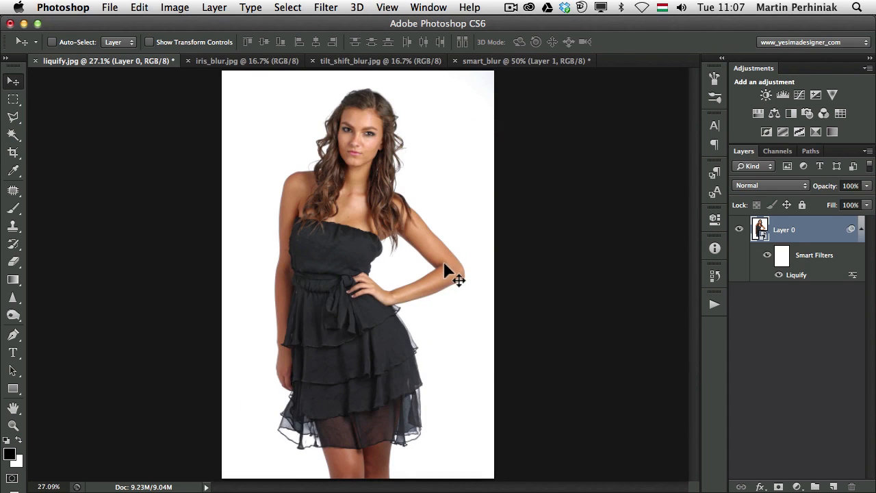
mouse_move(443, 279)
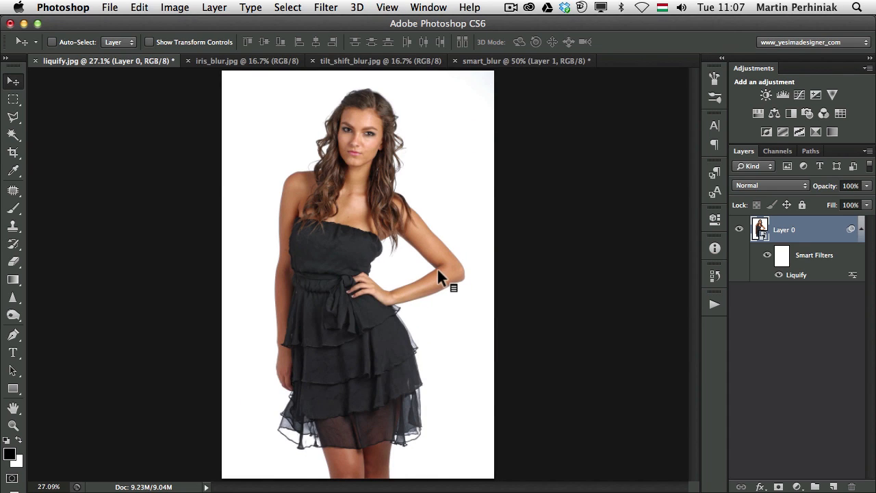
click(247, 61)
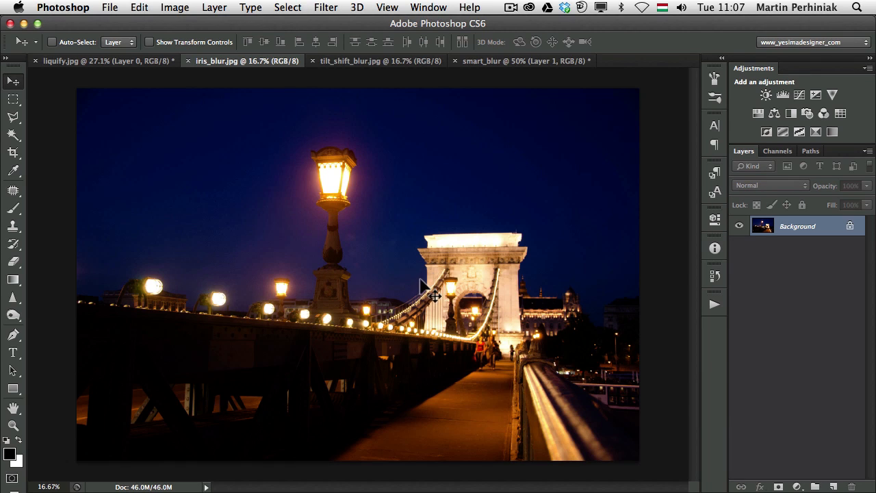
mouse_move(327, 12)
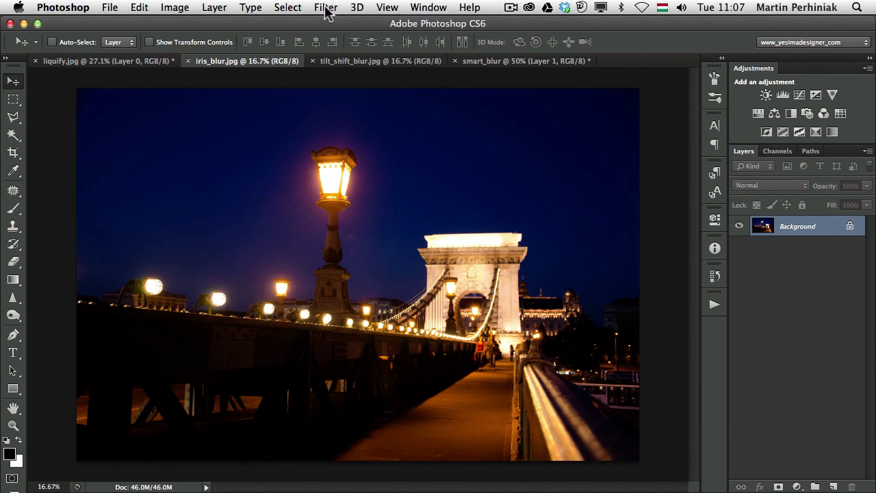
click(325, 9)
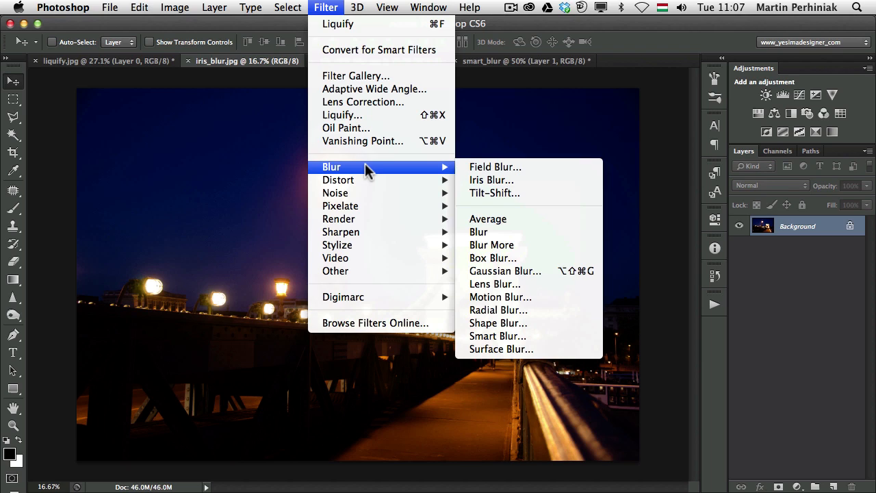
mouse_move(495, 167)
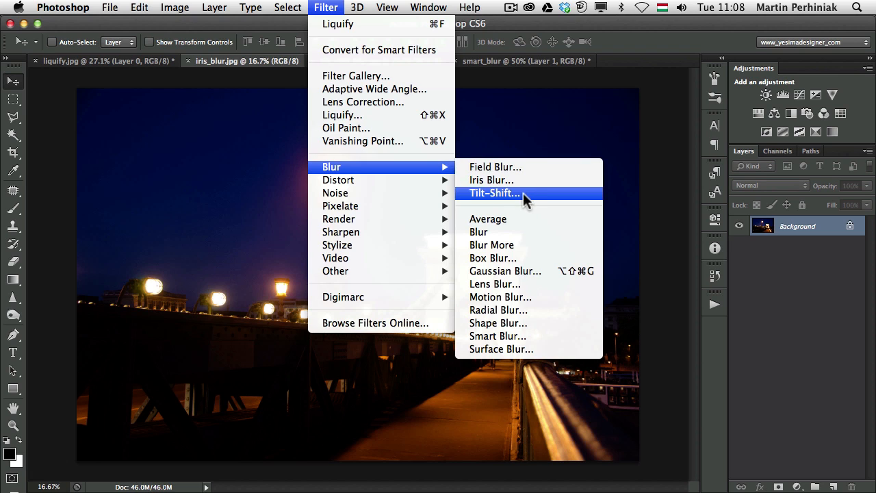
mouse_move(796, 263)
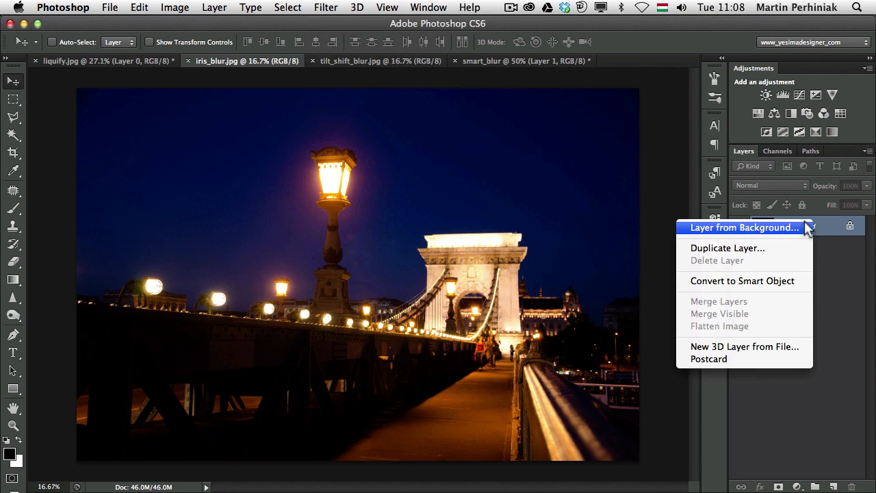
mouse_move(732, 288)
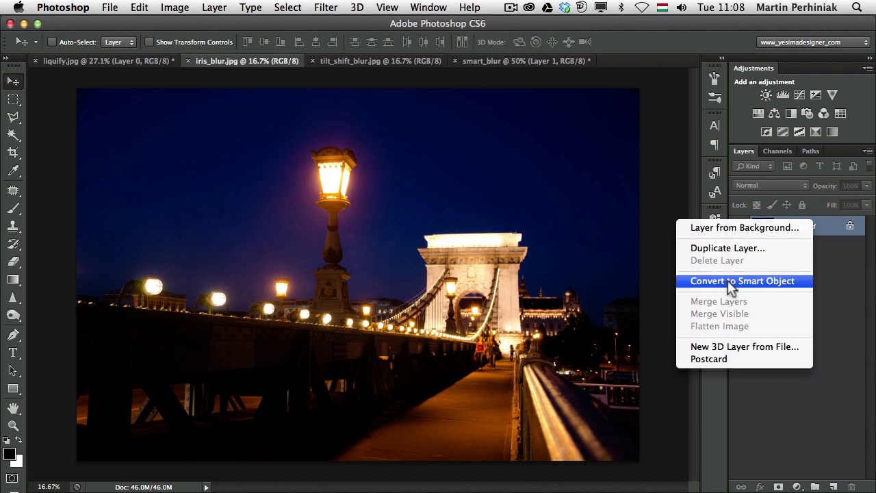
- Convert the bridge layer to a Smart Object and shape an Iris Blur around the tower with strong, glowing bokeh
click(741, 280)
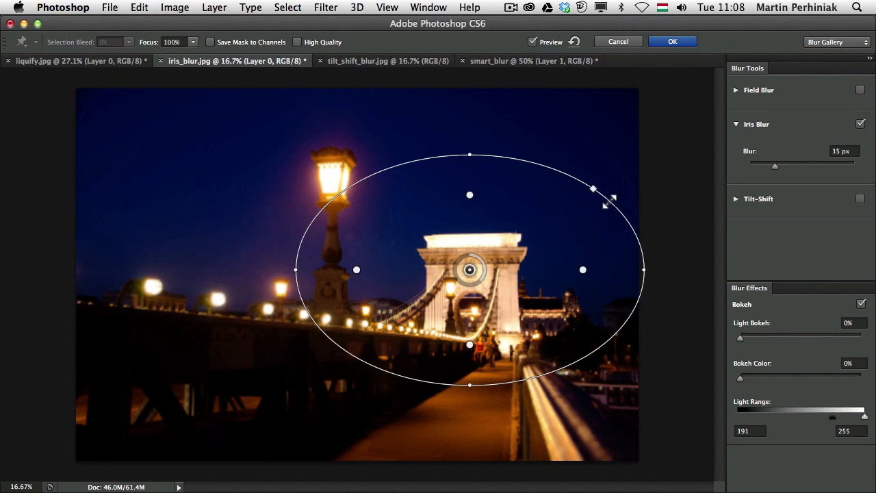
drag(468, 268, 477, 293)
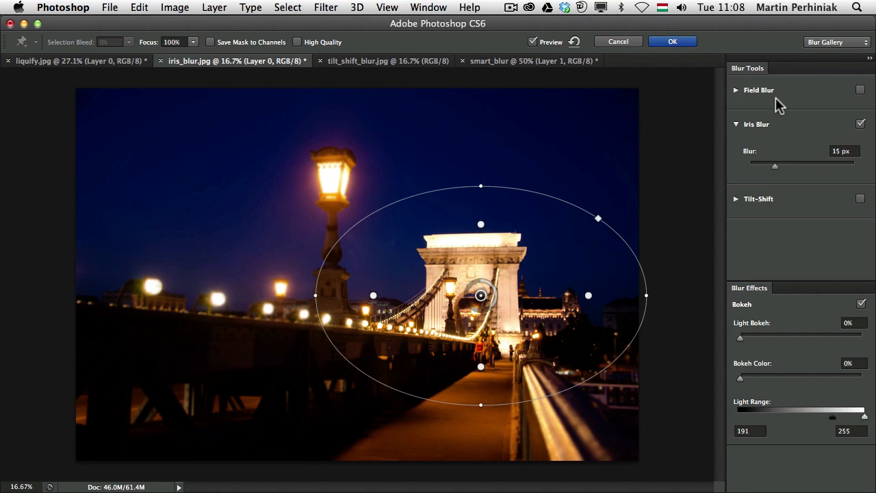
drag(775, 165, 801, 164)
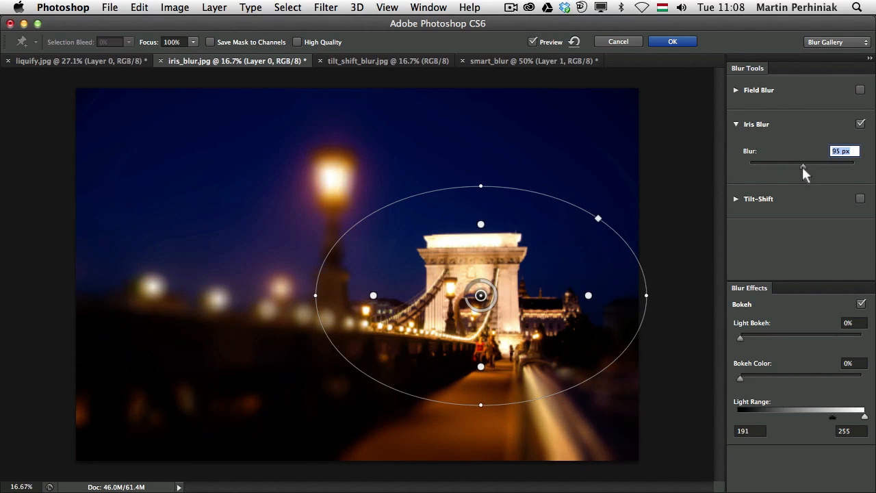
drag(801, 164, 800, 164)
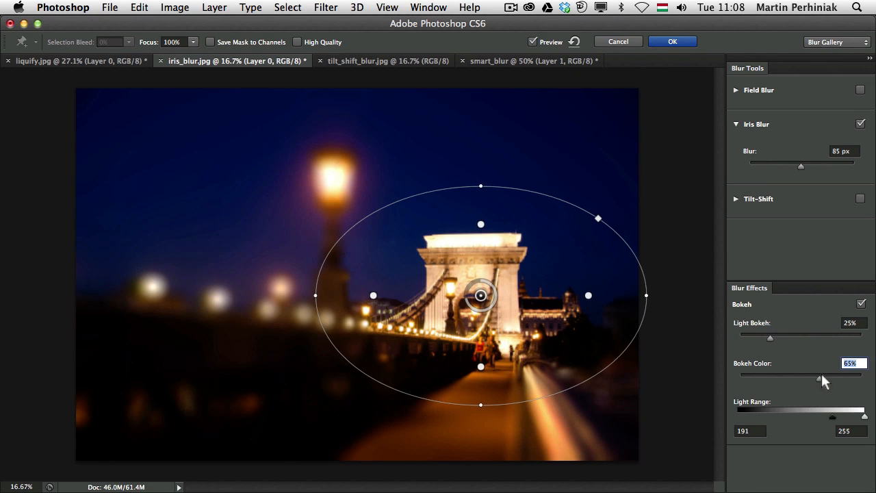
drag(769, 335, 784, 336)
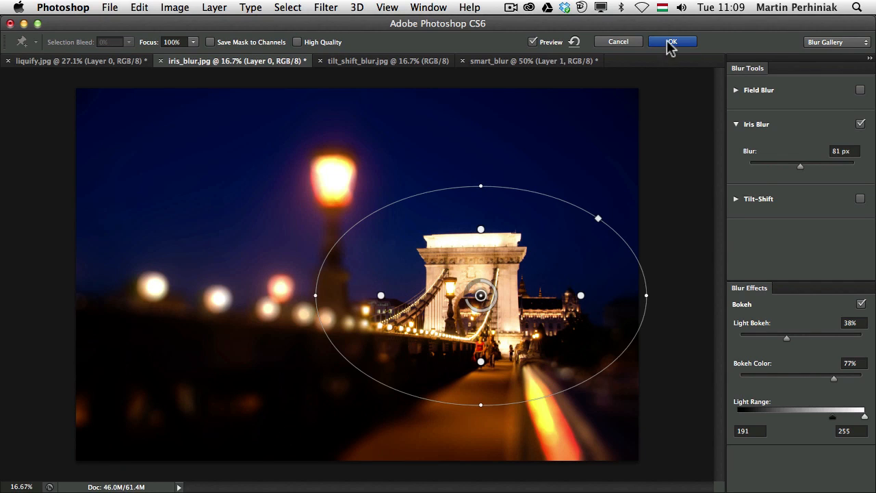
- Commit the Iris Blur as a Blur Gallery Smart Filter on the bridge layer
click(672, 42)
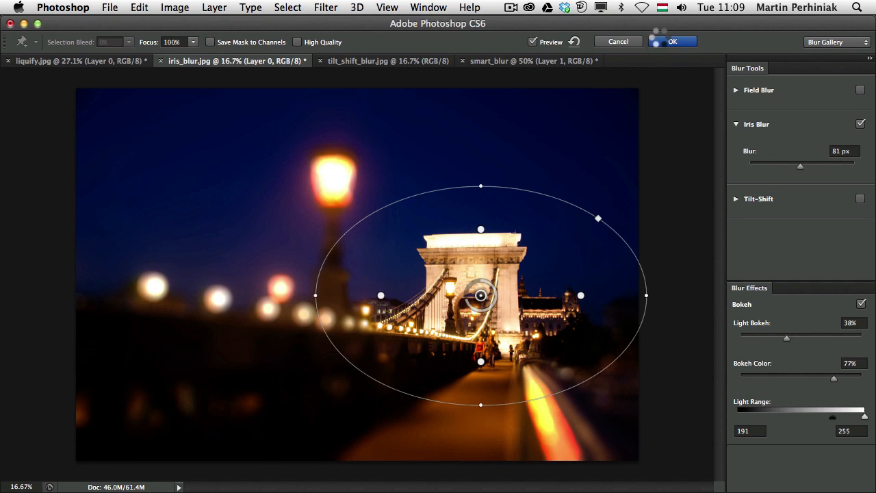
click(672, 41)
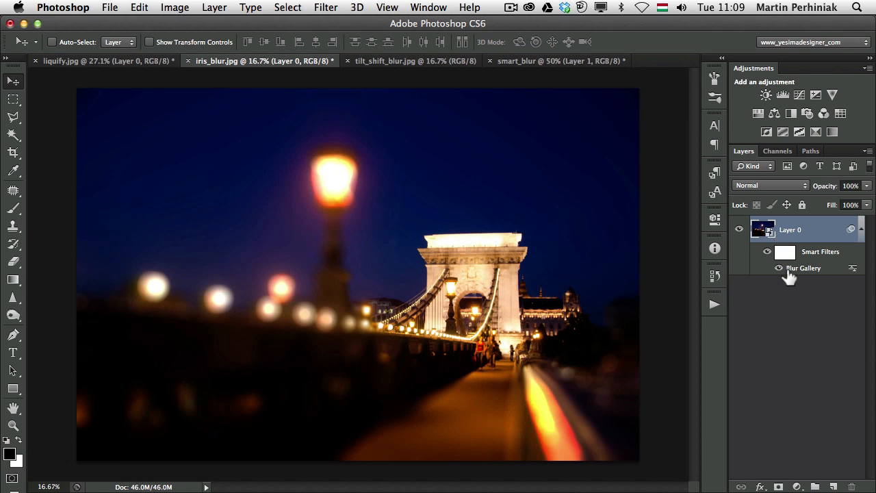
mouse_move(808, 272)
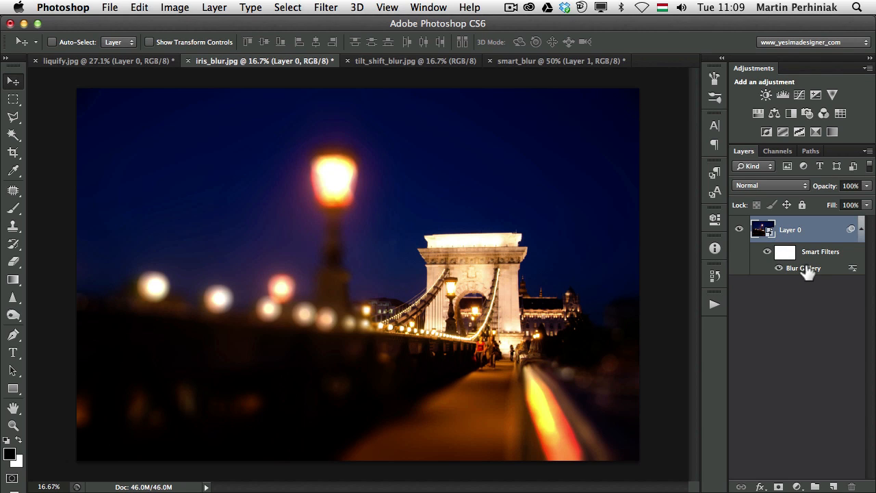
mouse_move(800, 274)
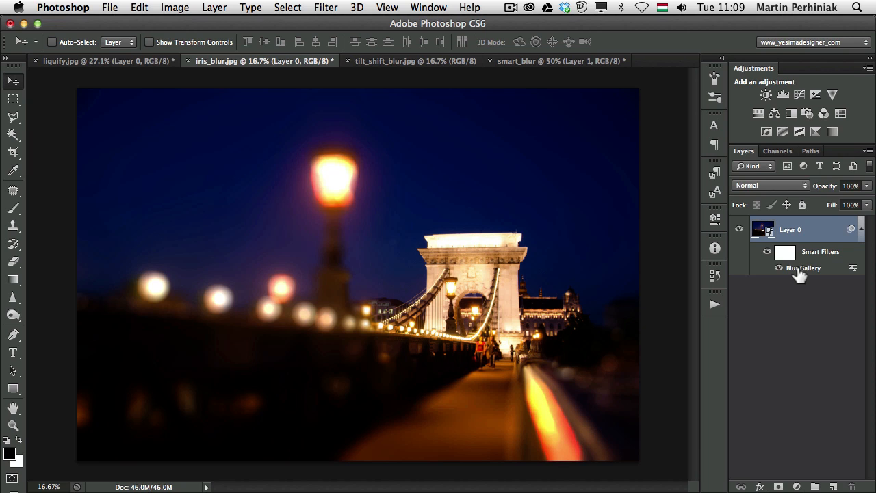
- Move the Iris Blur pin onto the street lamp with a narrow ellipse, 70 px blur and boosted bokeh colour
double_click(804, 267)
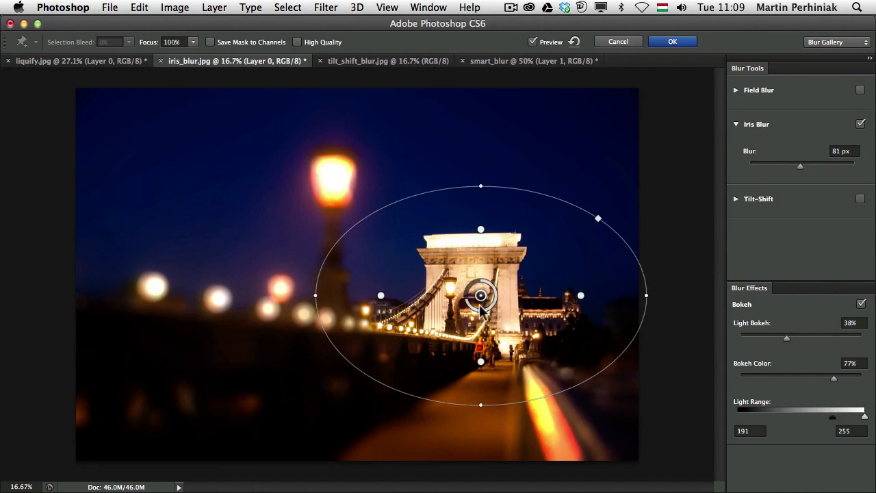
drag(481, 296, 342, 210)
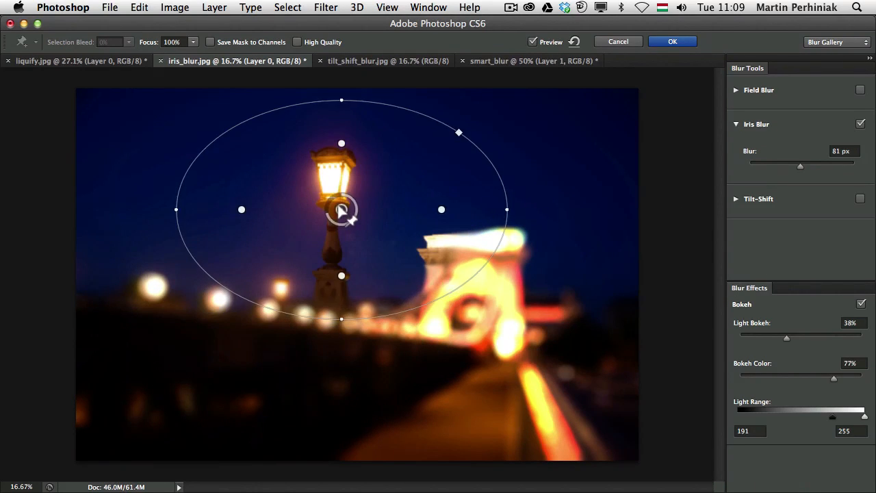
drag(341, 210, 334, 219)
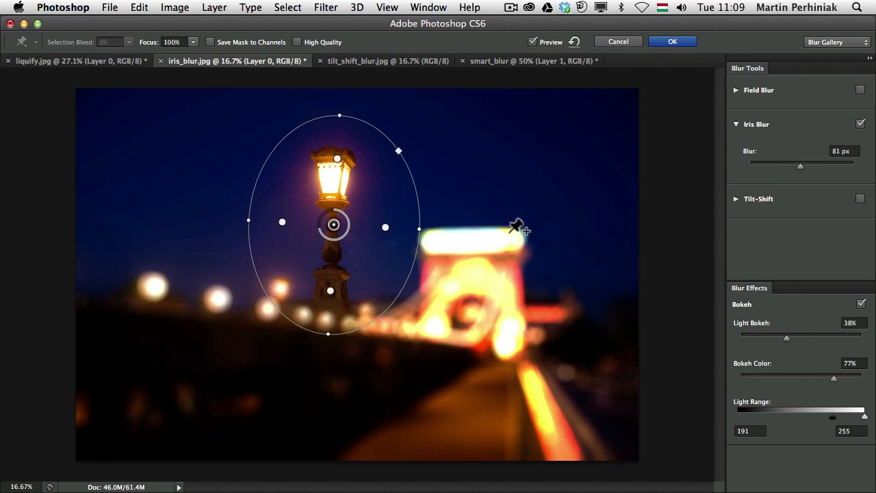
drag(786, 333, 771, 334)
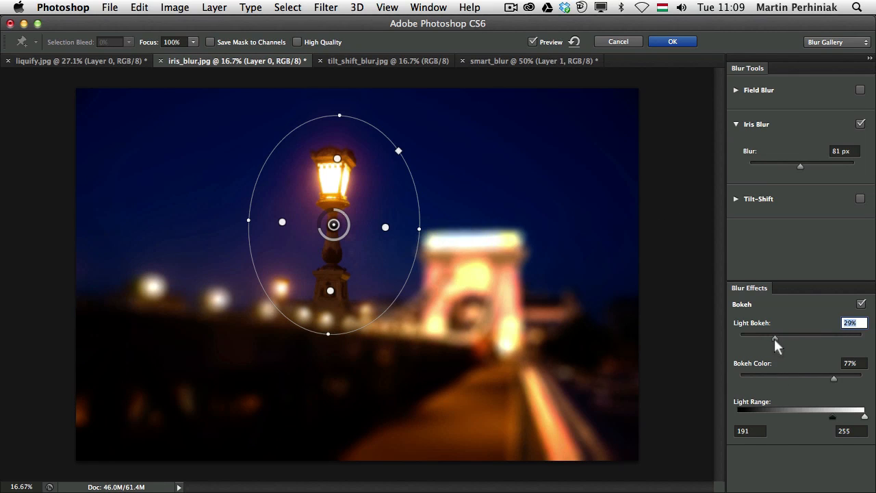
drag(833, 378, 851, 378)
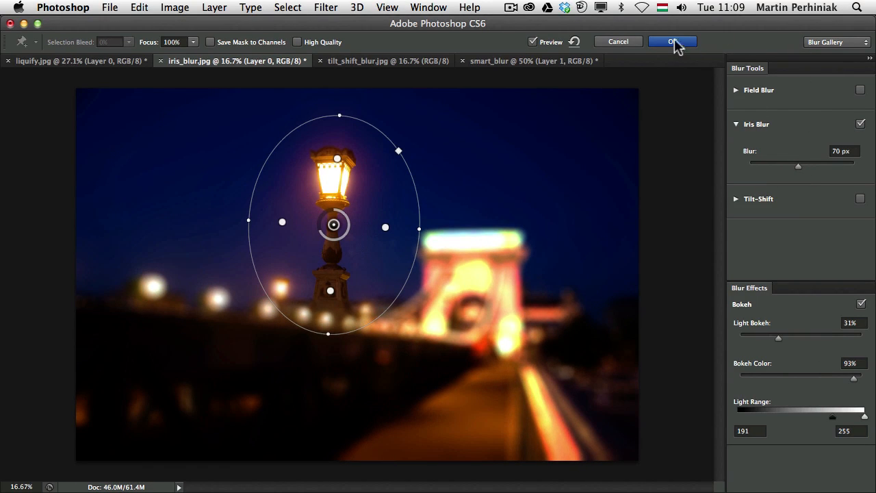
- Commit the lamp-focused Iris Blur and switch to tilt_shift_blur.jpg
click(671, 42)
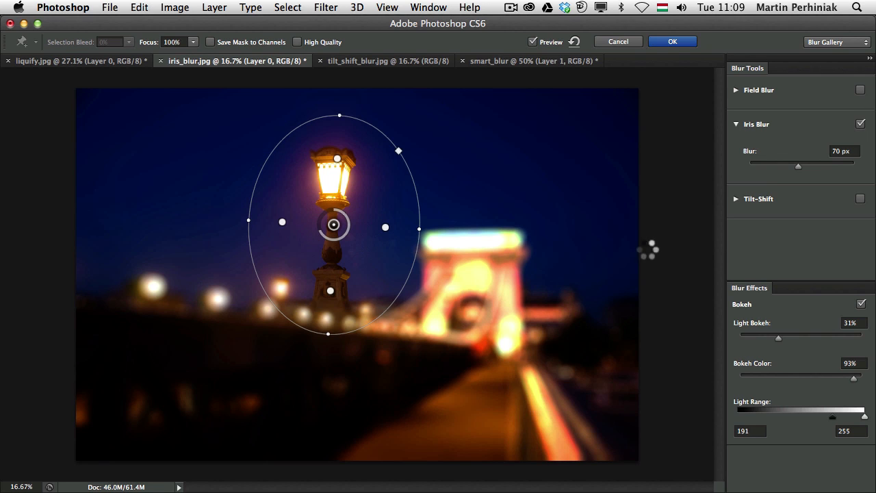
click(670, 41)
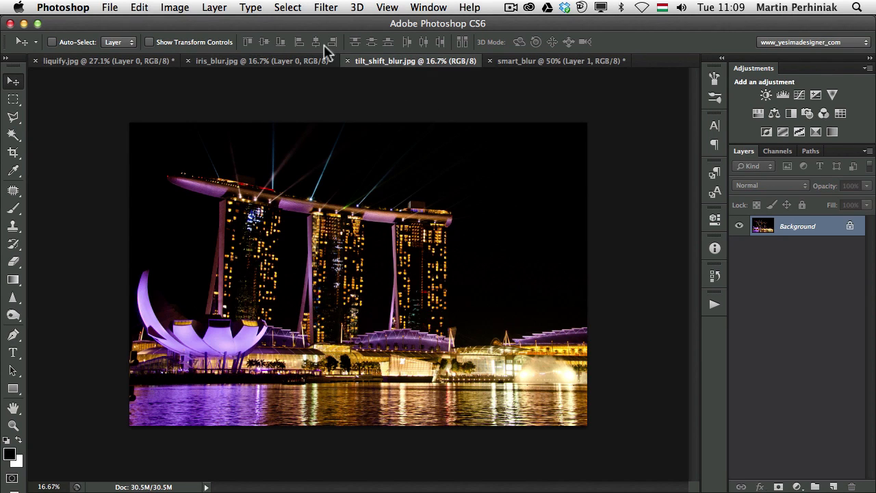
- Convert the skyline layer to a Smart Object and start a Tilt-Shift blur at 15 px
right_click(796, 226)
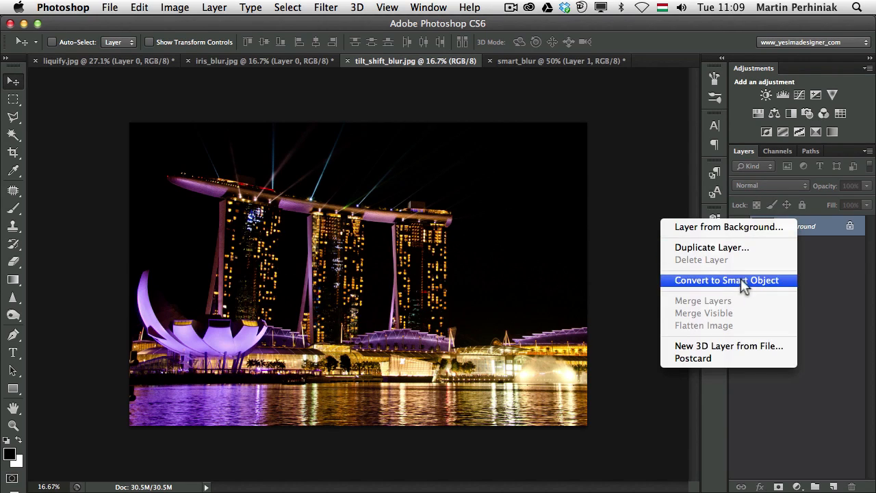
click(725, 280)
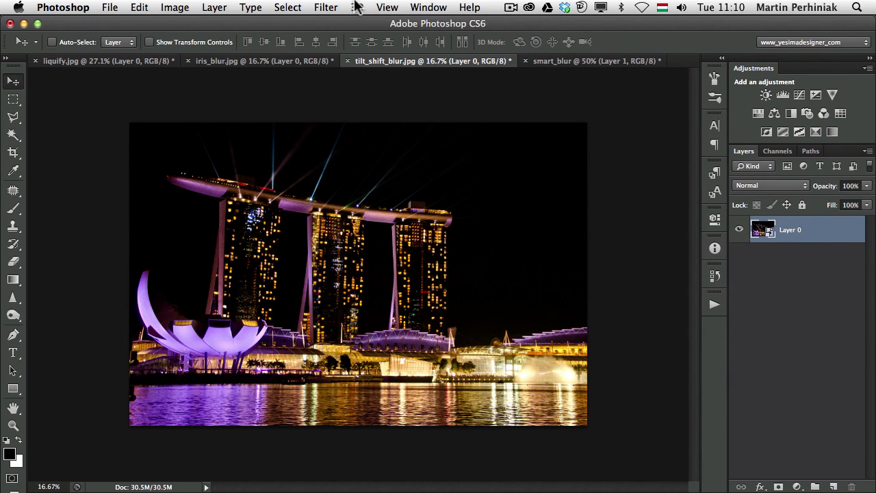
click(325, 8)
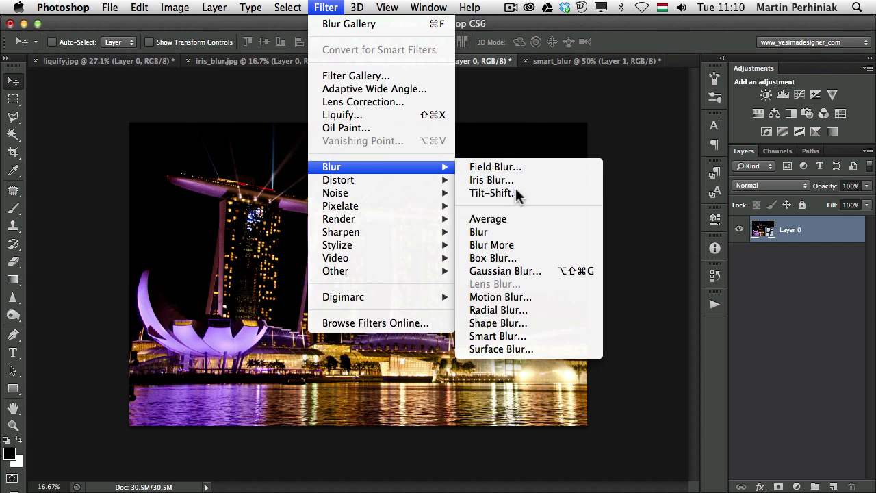
click(491, 193)
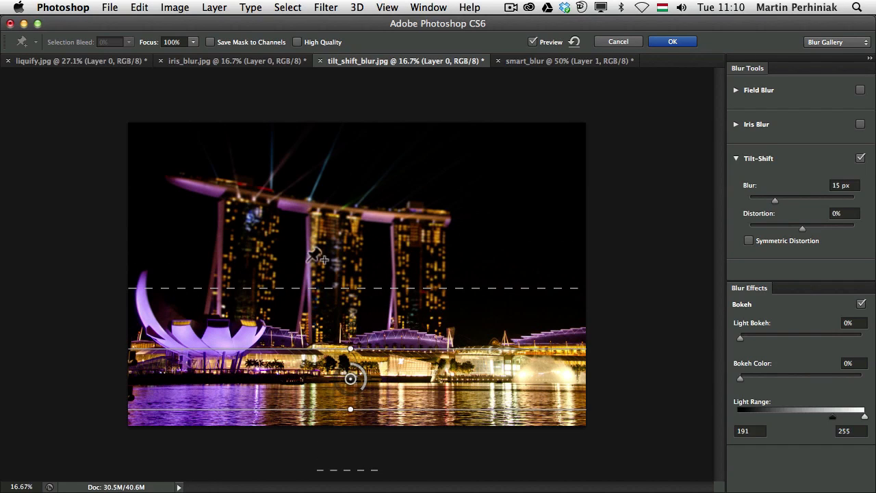
- Set Blur 92 px, Light Bokeh 46%, Bokeh Color 94% and commit the Tilt-Shift Smart Filter
drag(775, 198, 785, 198)
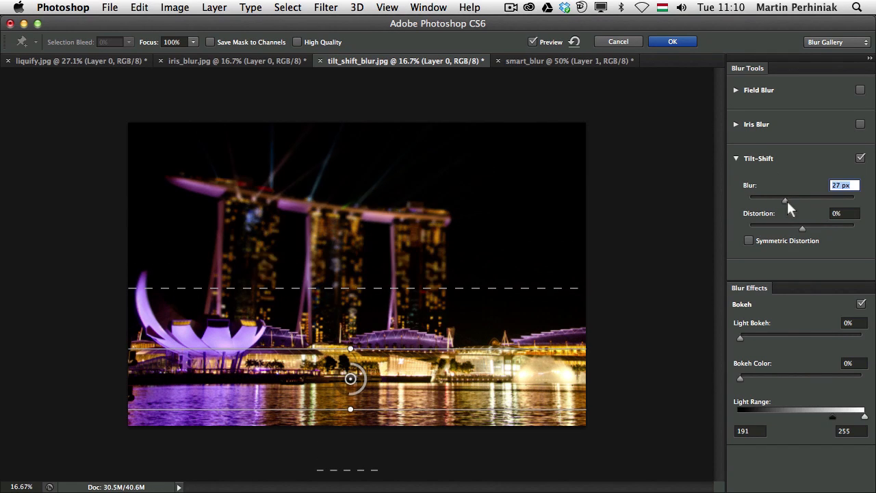
drag(785, 197, 799, 197)
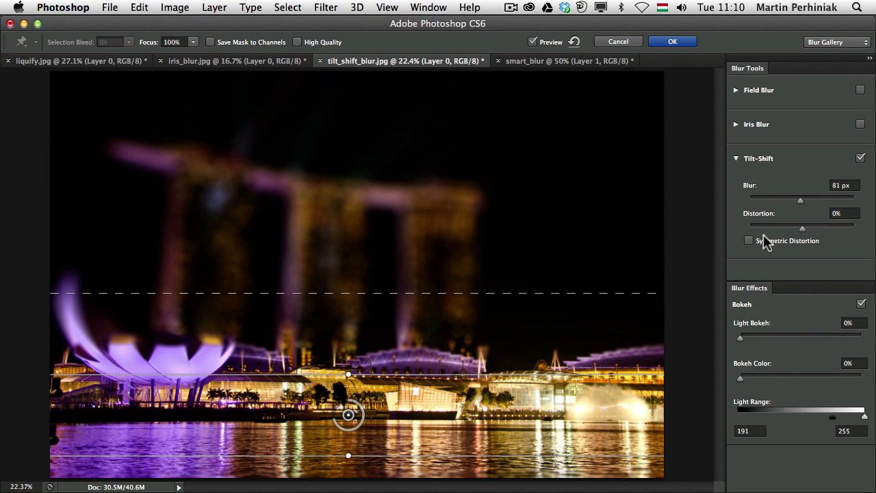
drag(739, 336, 763, 335)
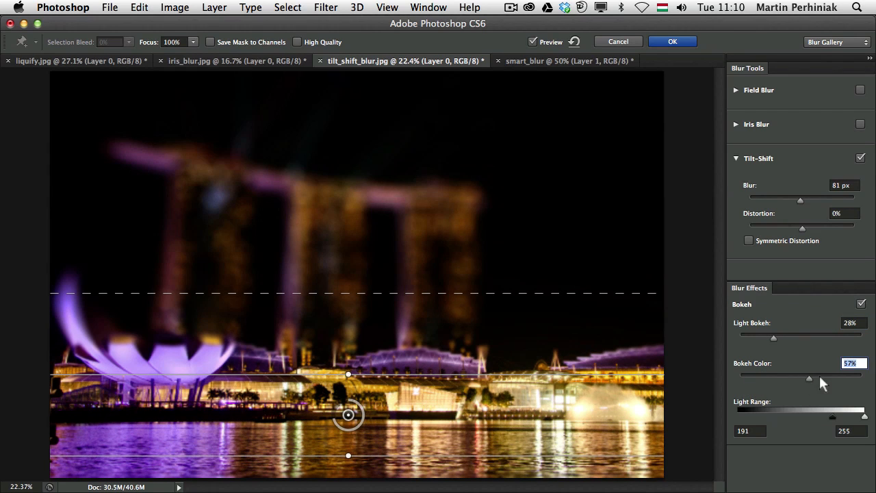
drag(773, 337, 788, 337)
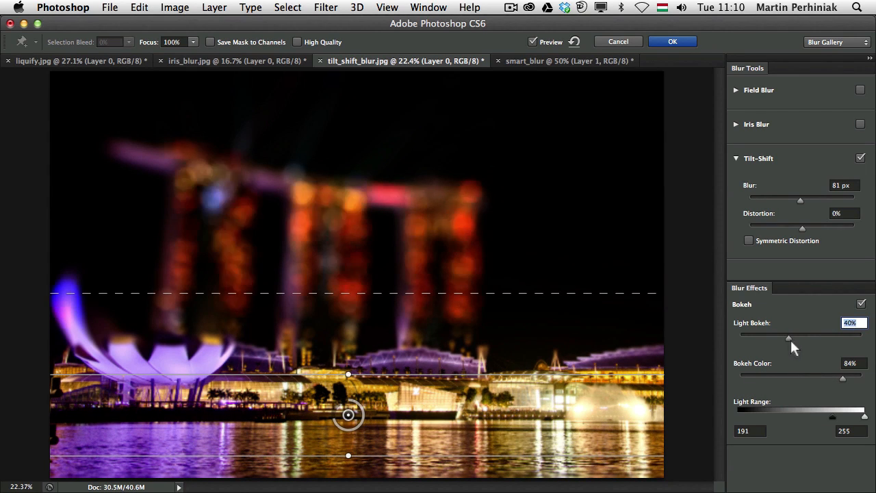
drag(788, 336, 799, 336)
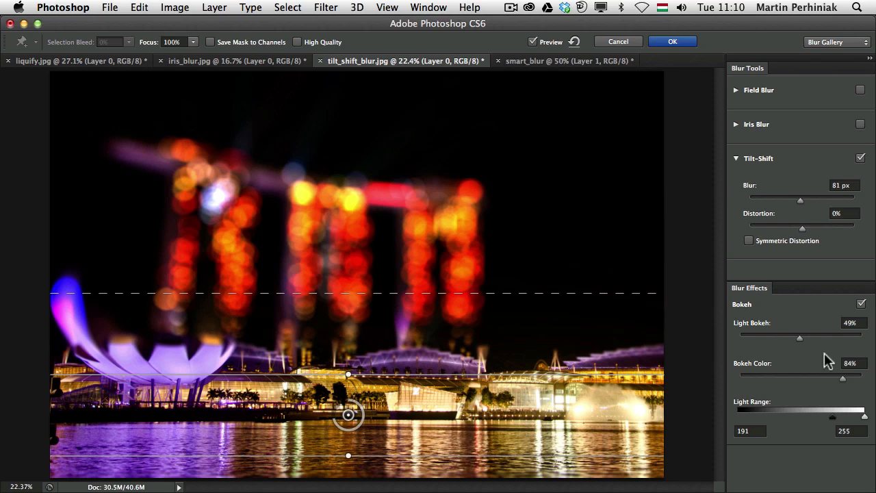
drag(821, 377, 860, 378)
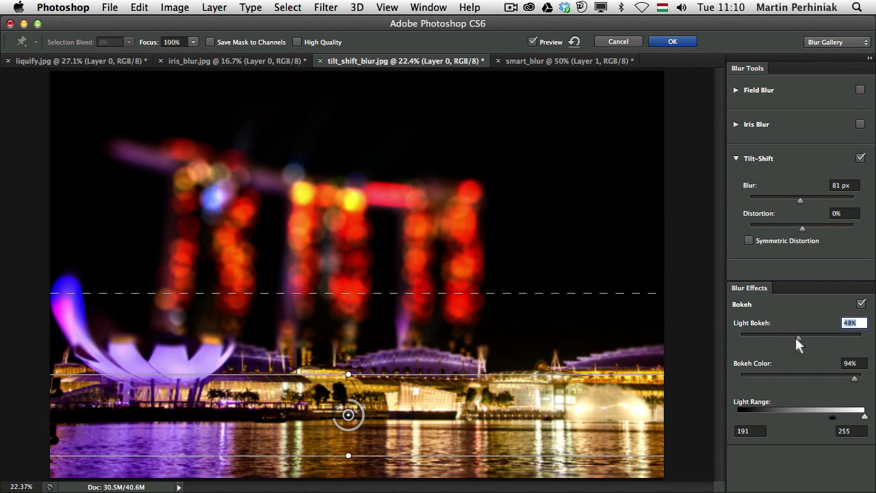
drag(799, 199, 805, 200)
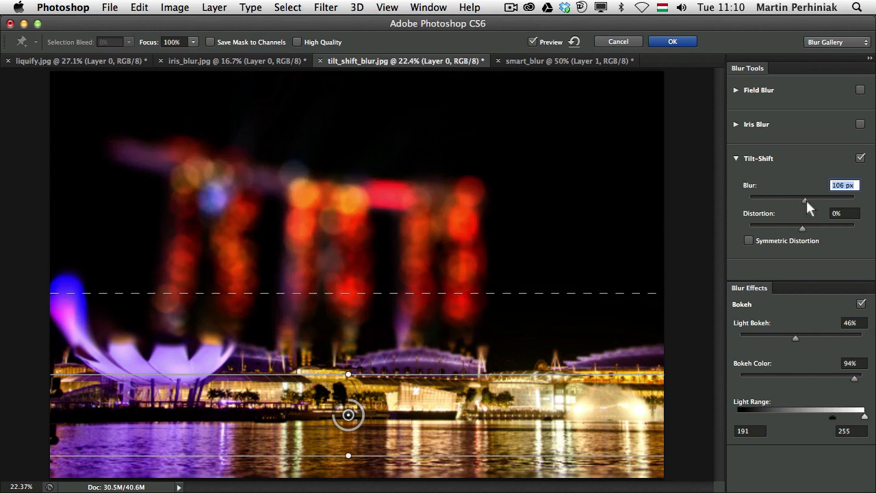
drag(806, 197, 800, 197)
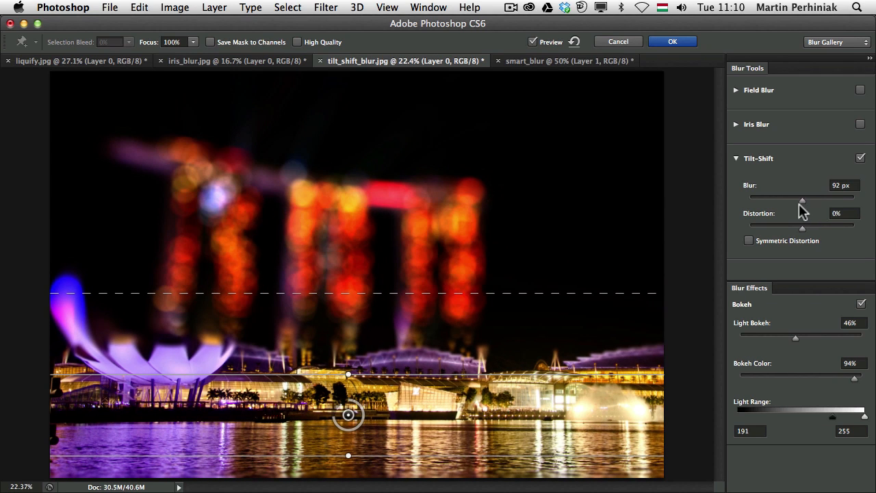
mouse_move(470, 249)
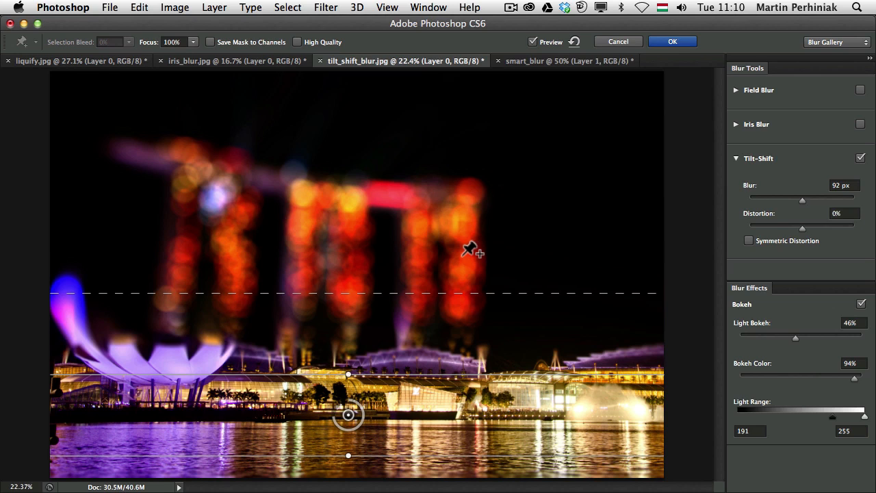
mouse_move(613, 57)
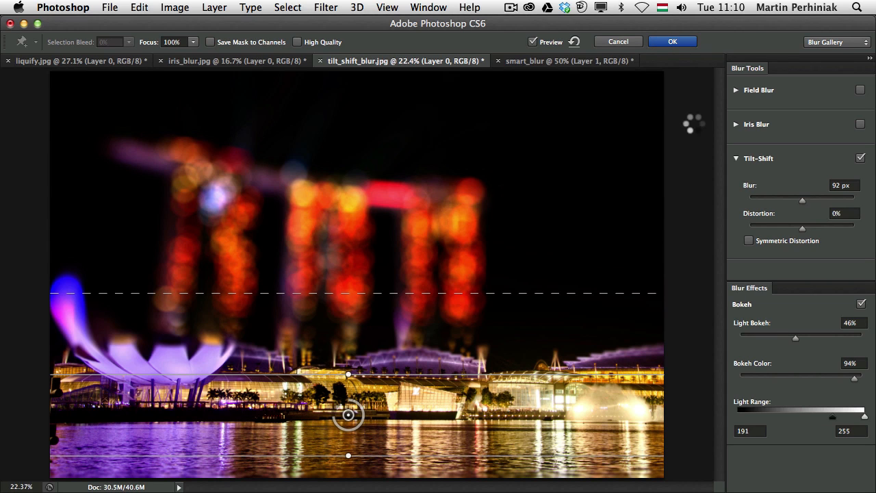
click(670, 42)
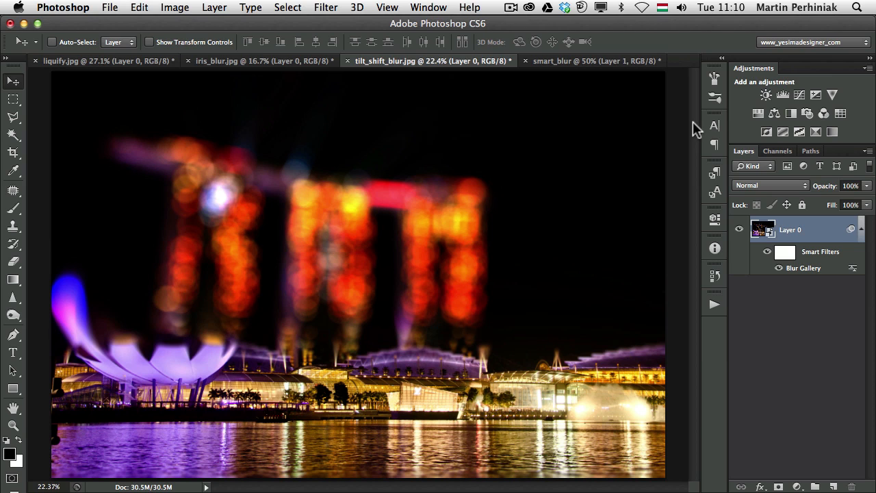
mouse_move(802, 273)
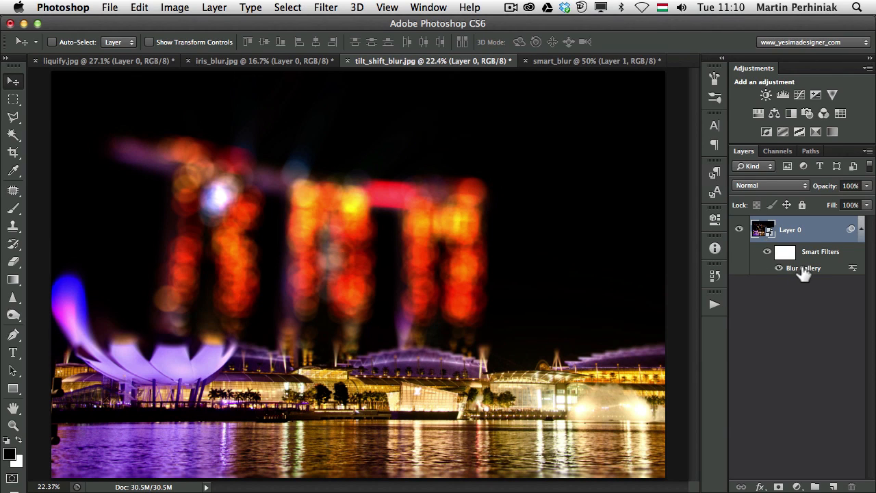
- Reopen the Blur Gallery filter and move the focus band up over the three towers, then reapply
double_click(802, 267)
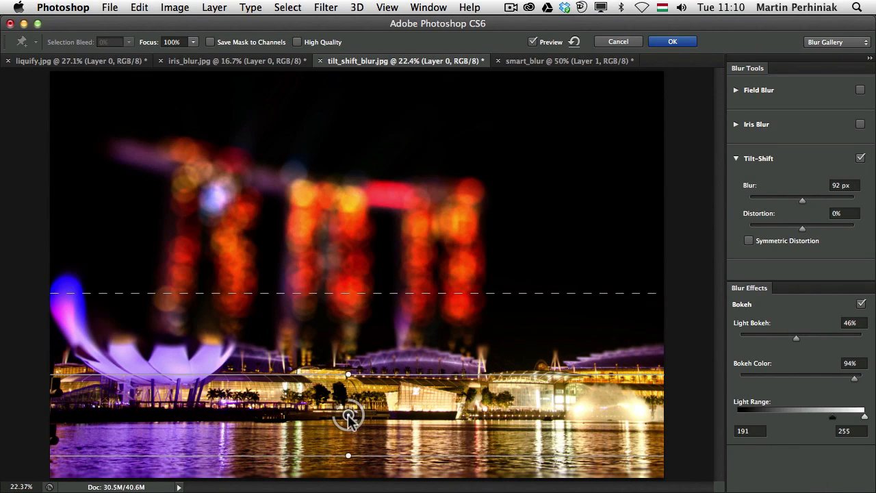
drag(347, 375, 355, 230)
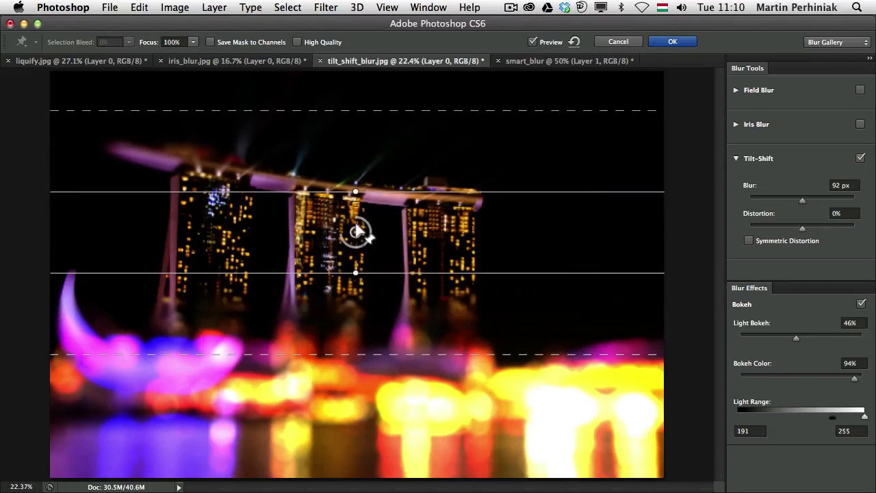
drag(356, 232, 356, 222)
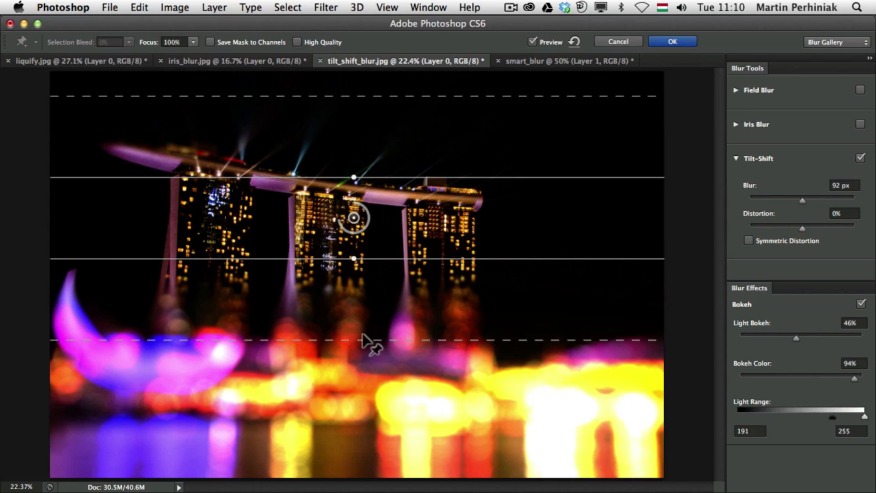
drag(353, 258, 355, 286)
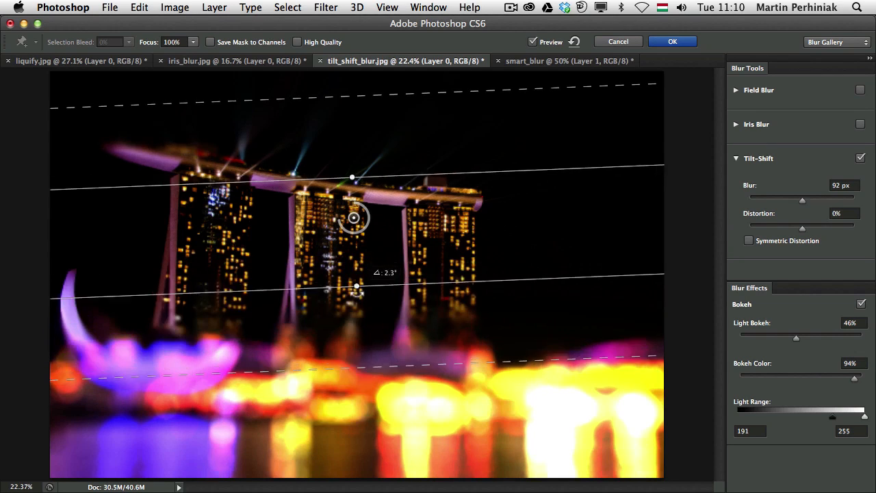
drag(355, 287, 353, 312)
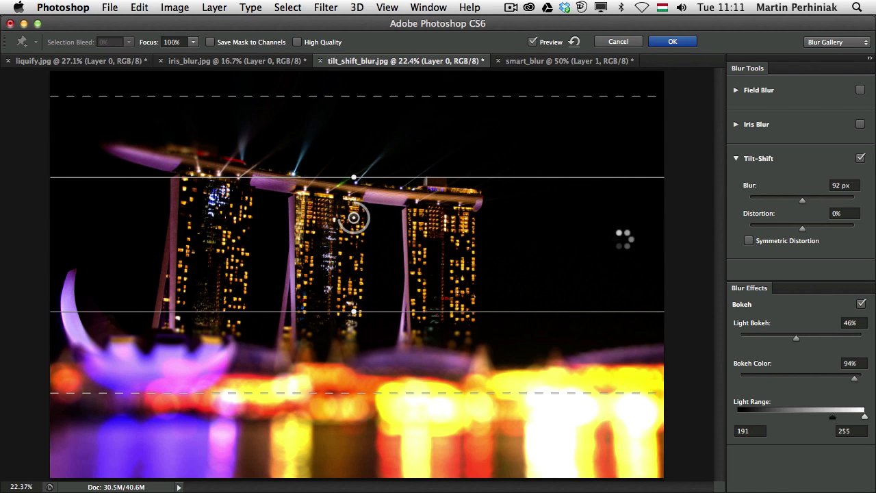
click(670, 41)
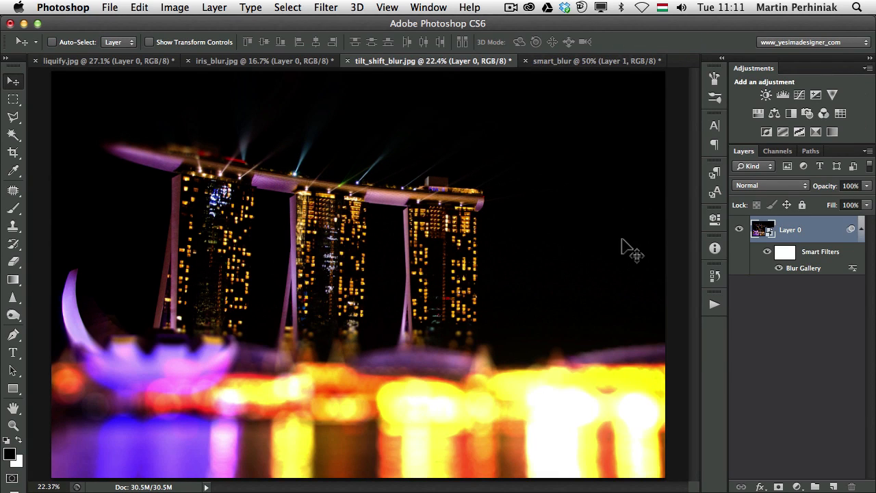
mouse_move(558, 185)
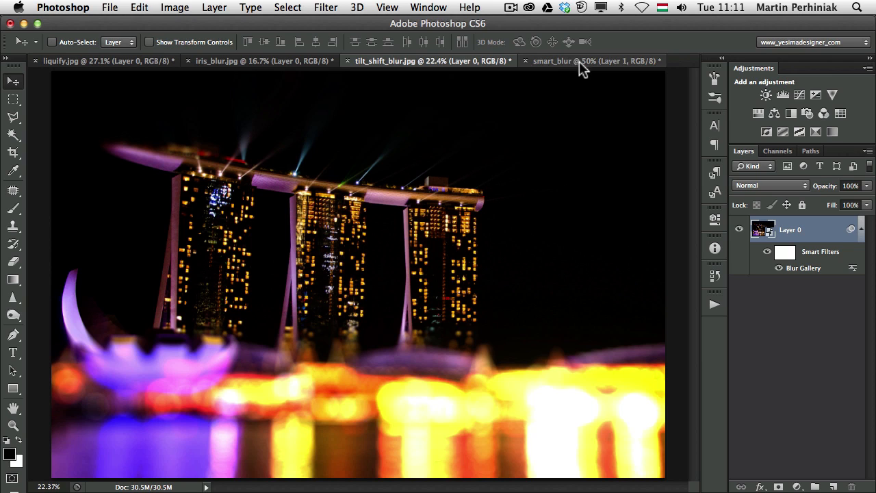
- Downsize the smart_blur video via Image Size, converting its video layer to a smart object
click(589, 60)
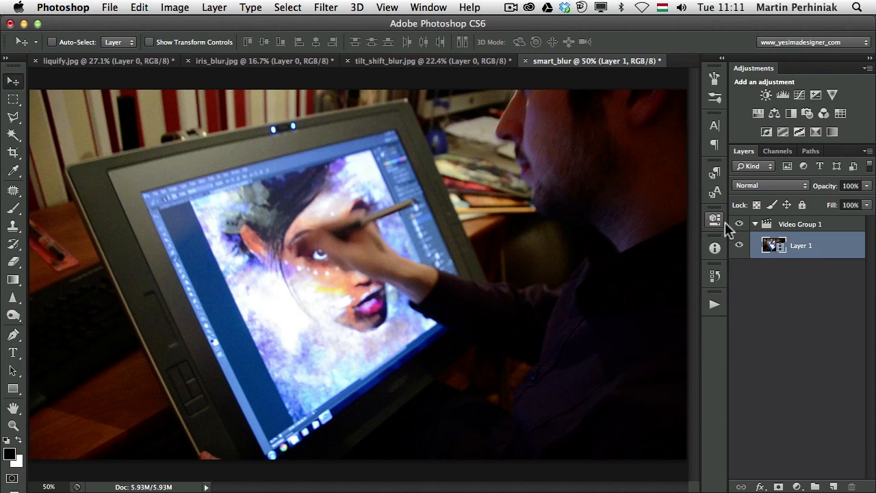
mouse_move(616, 230)
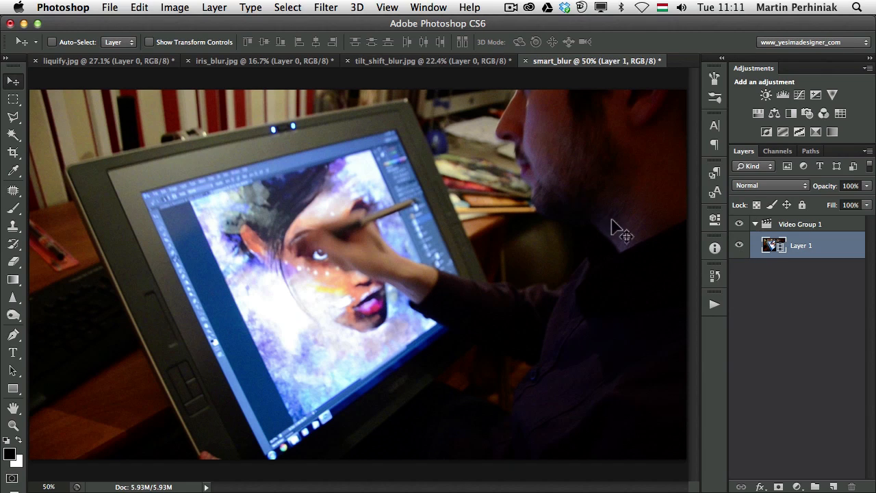
mouse_move(522, 235)
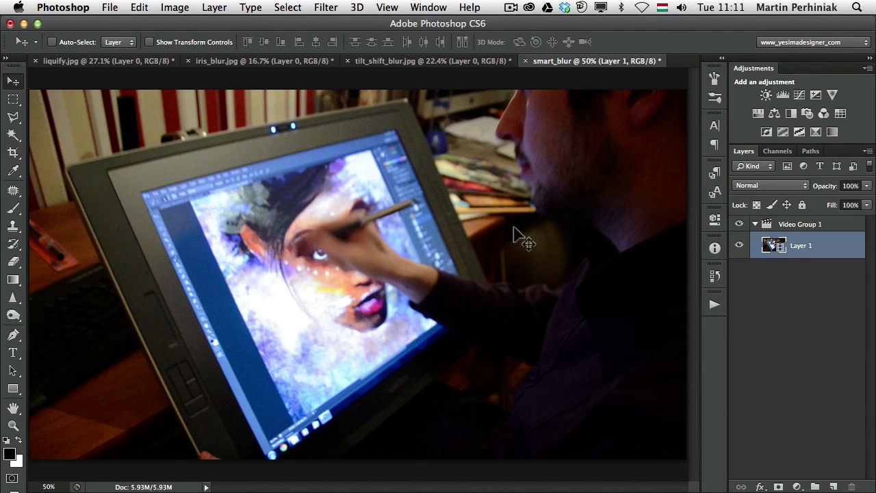
click(175, 8)
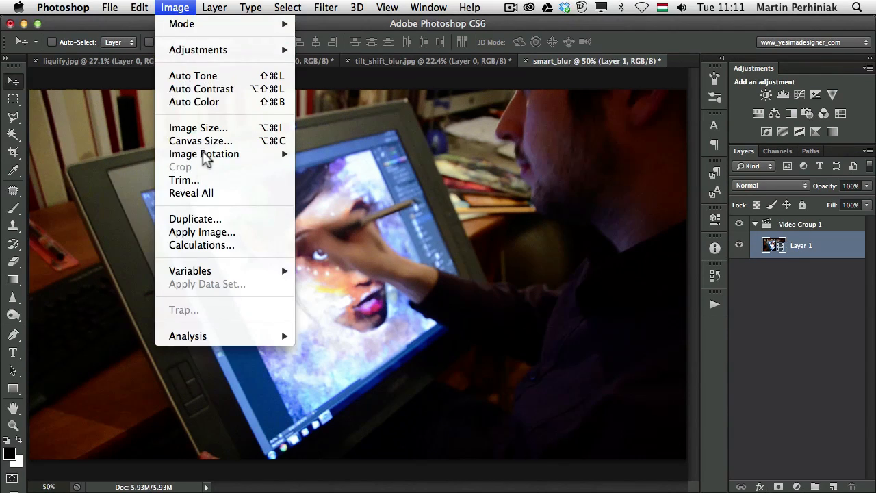
click(199, 128)
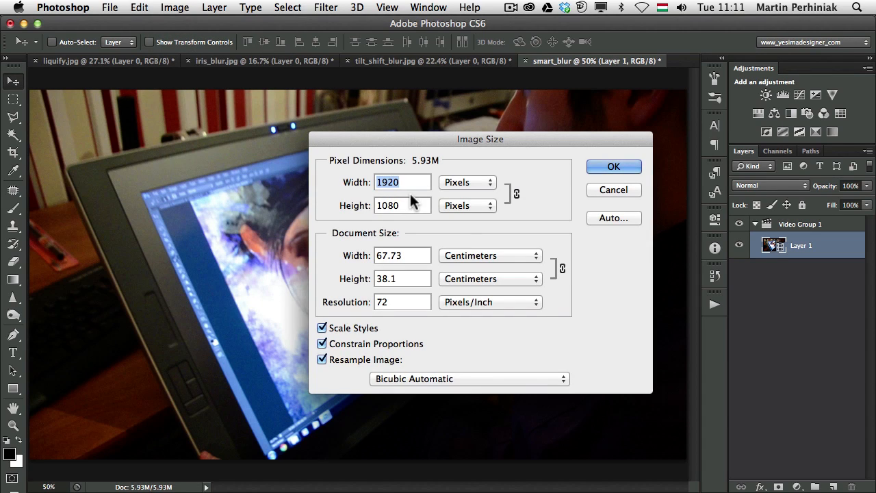
mouse_move(411, 200)
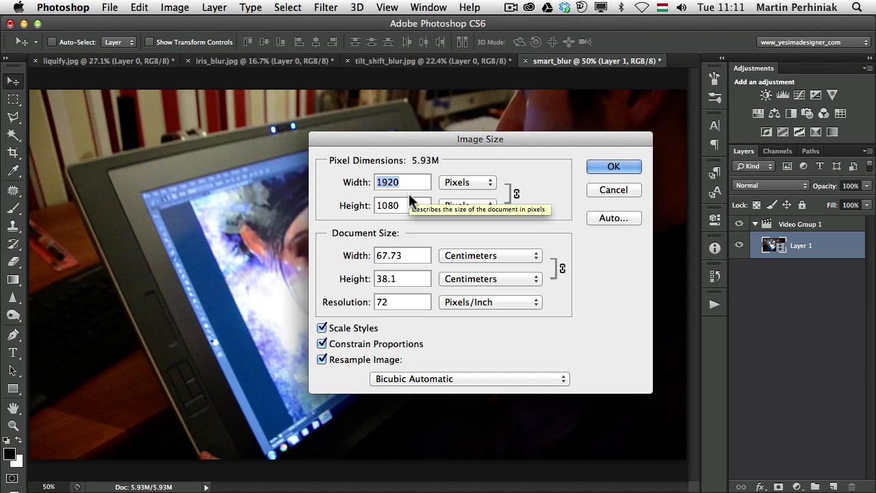
click(613, 189)
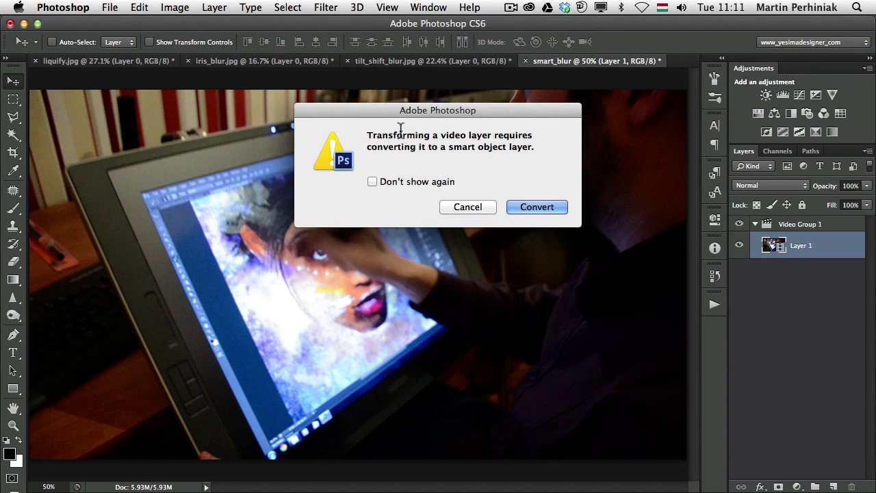
mouse_move(482, 158)
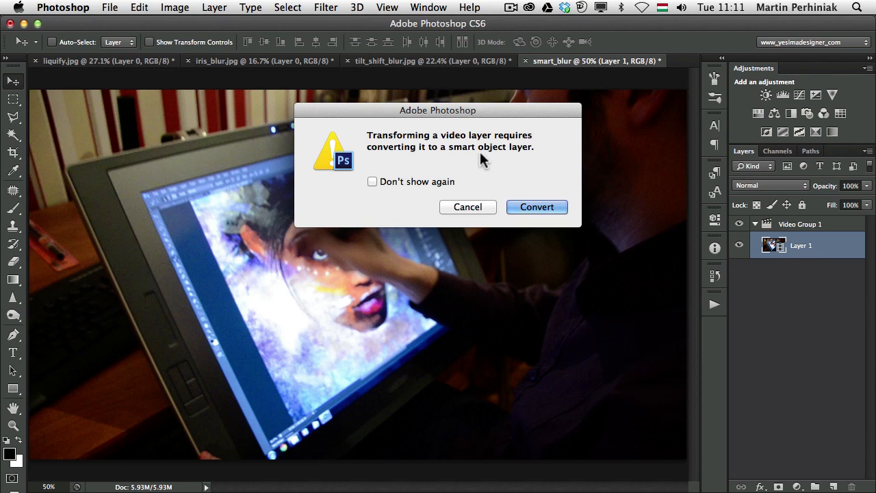
mouse_move(474, 176)
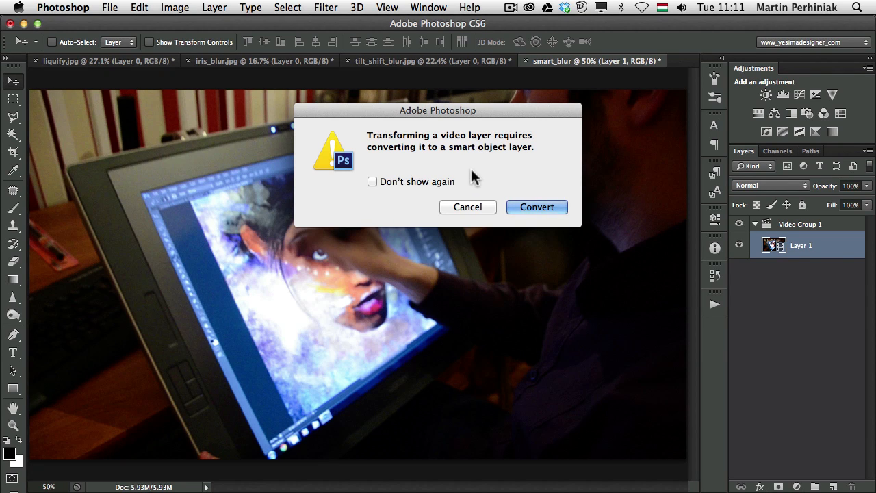
mouse_move(536, 207)
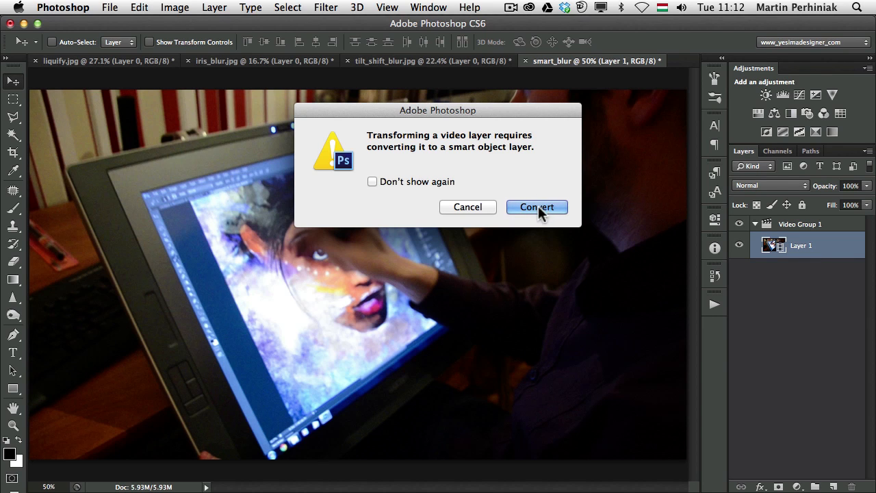
click(537, 206)
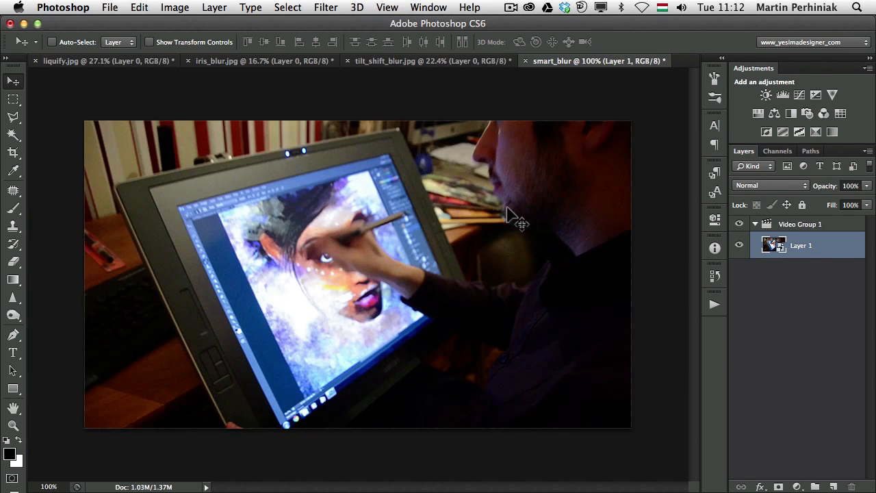
mouse_move(426, 7)
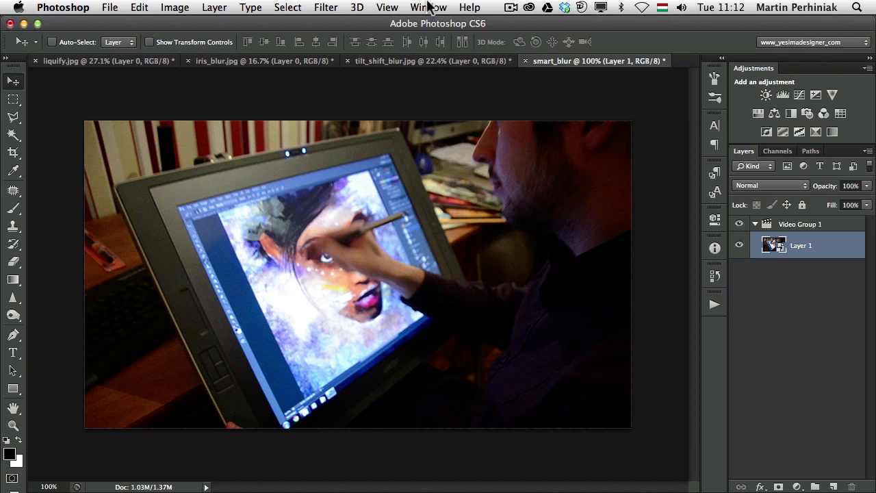
- Show the Timeline panel from the Window menu and scrub the playhead back to the clip's start
click(428, 8)
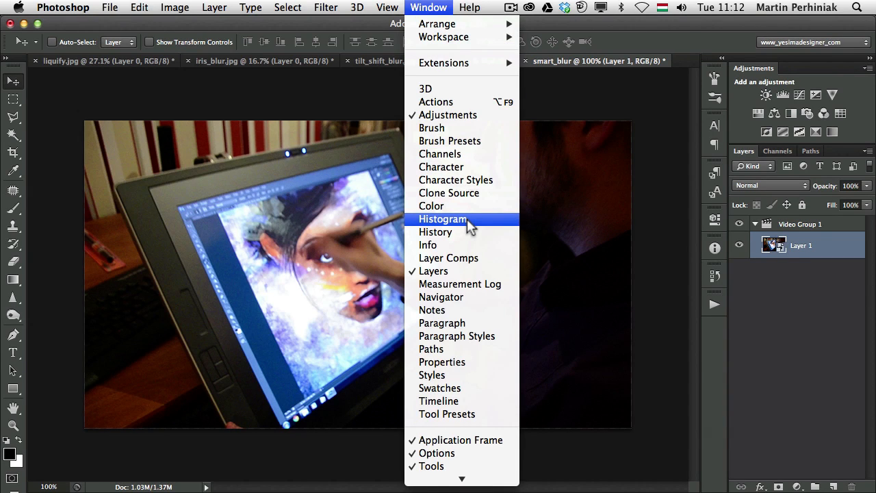
mouse_move(438, 400)
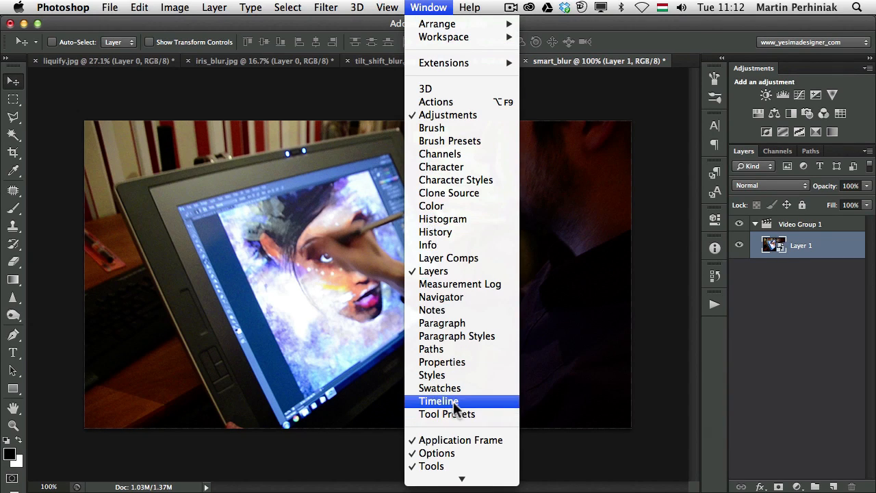
click(438, 399)
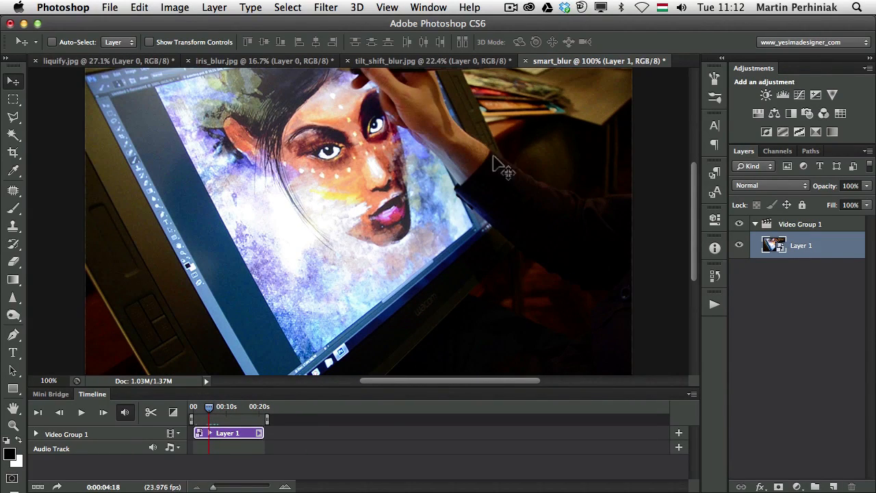
drag(208, 405, 203, 405)
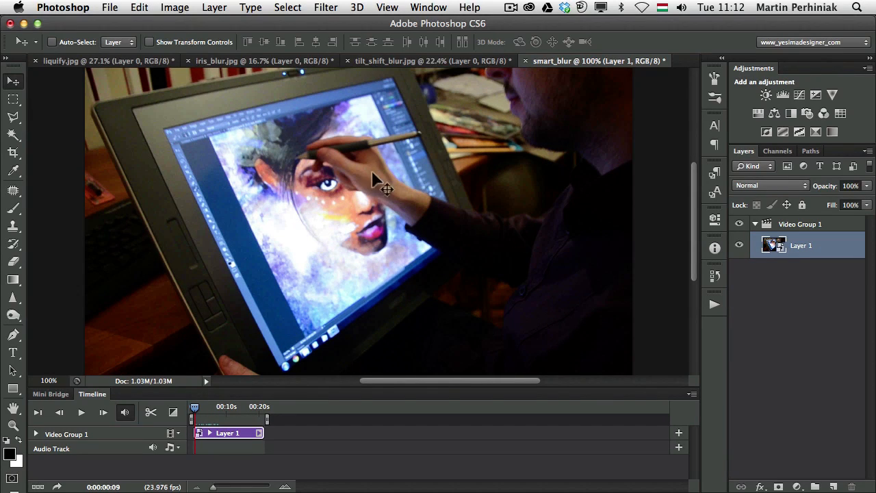
mouse_move(266, 20)
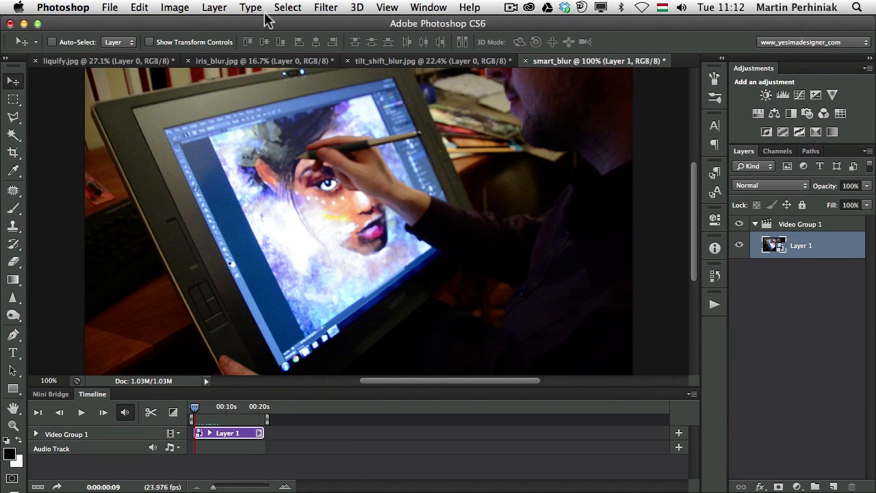
- Apply a 29 px Iris Blur with a round sharp area centred on the painted face
click(325, 8)
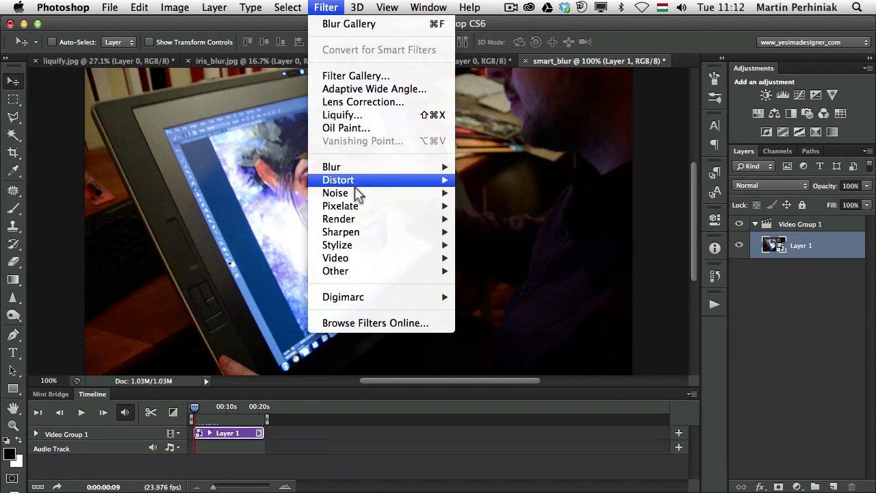
mouse_move(331, 167)
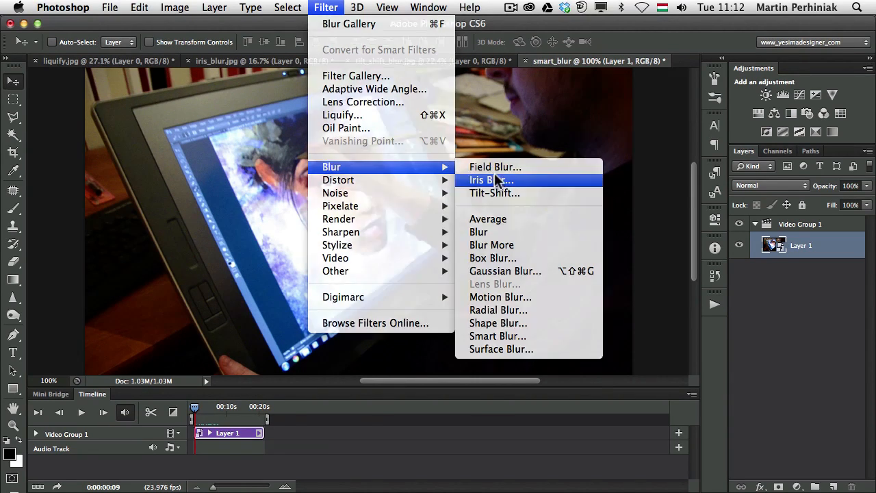
click(490, 179)
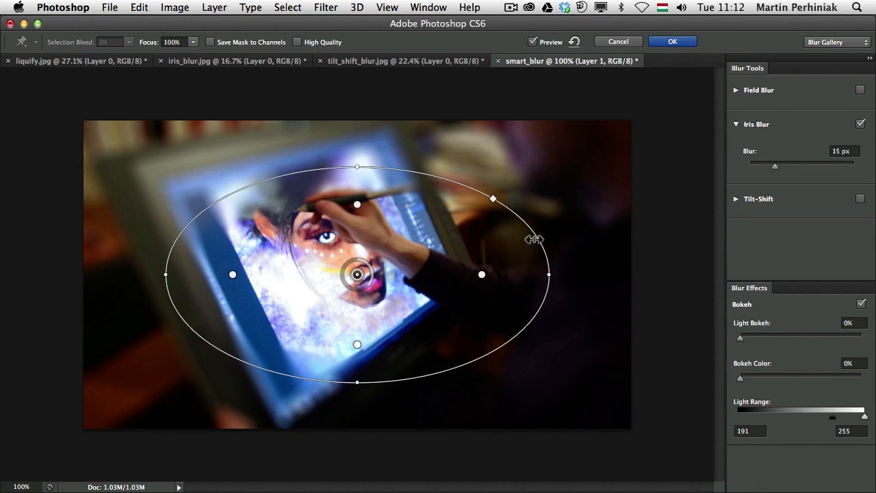
drag(547, 274, 517, 274)
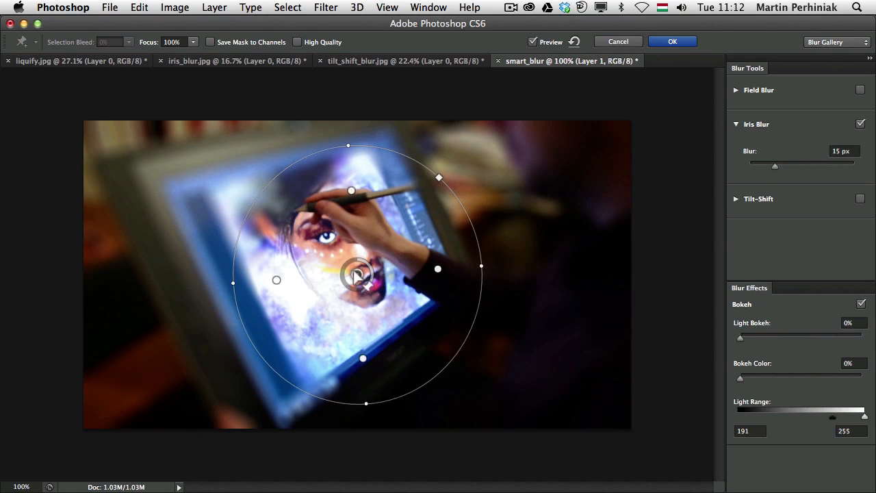
drag(355, 273, 335, 259)
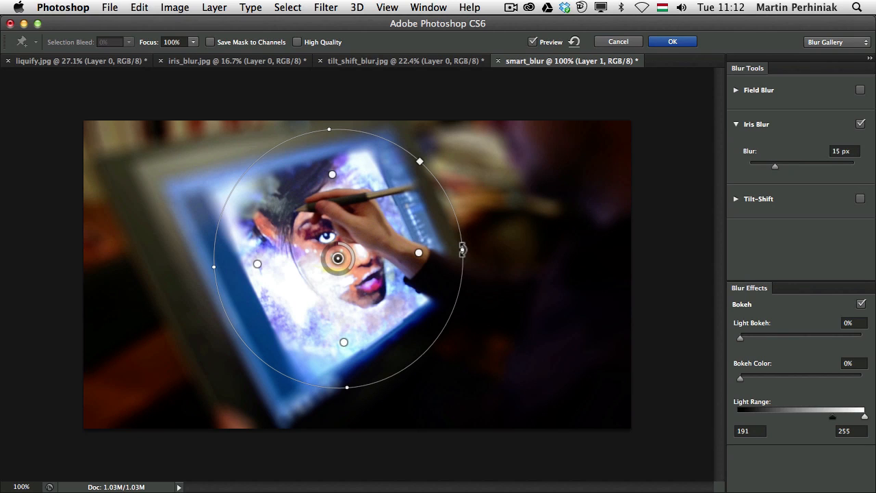
drag(463, 249, 484, 238)
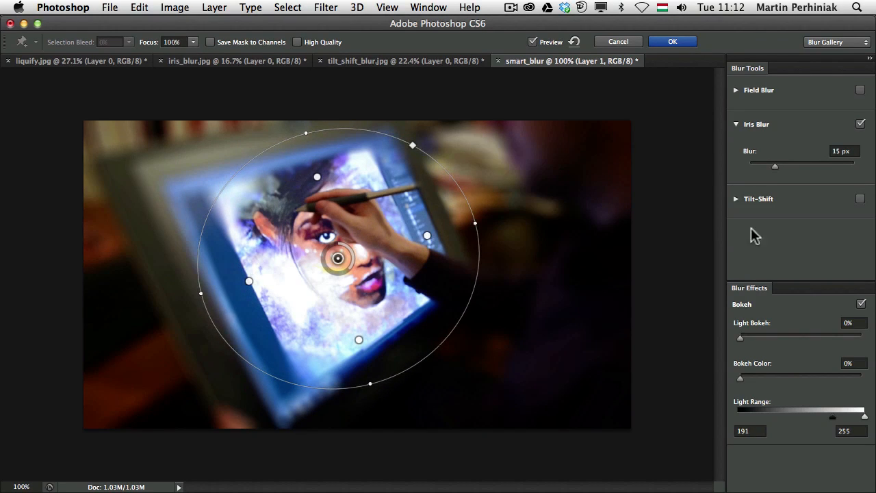
drag(775, 166, 785, 166)
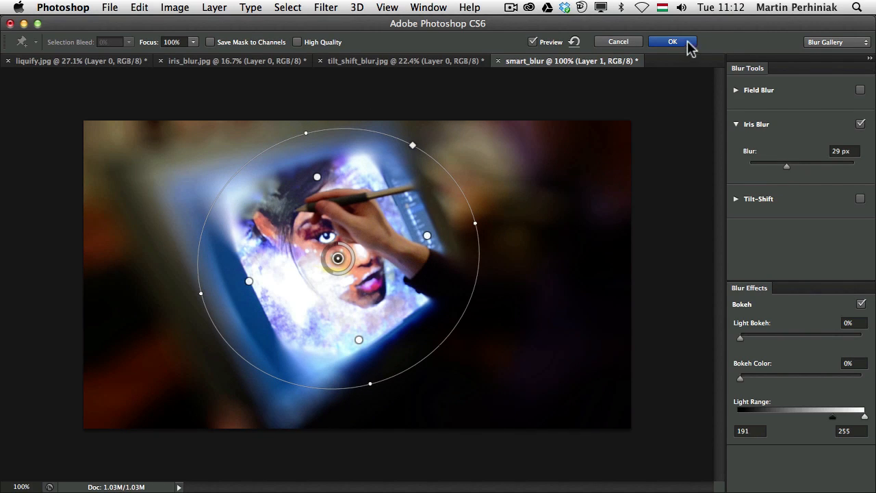
click(672, 41)
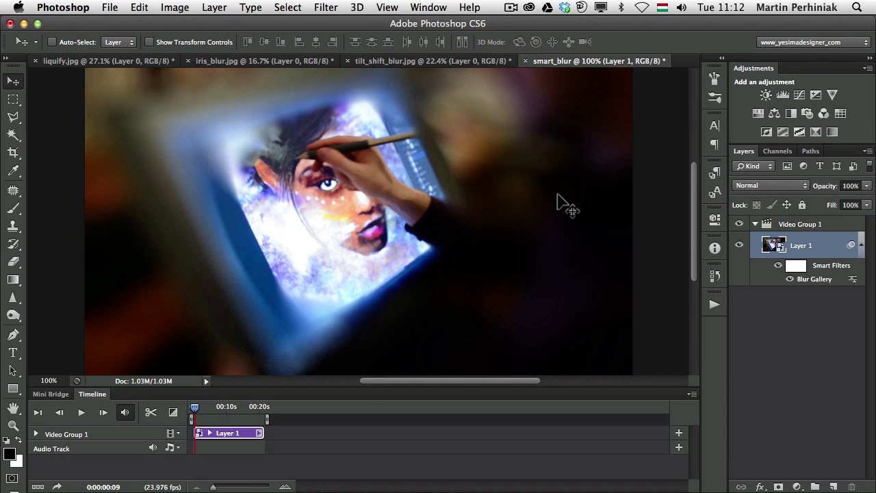
mouse_move(828, 254)
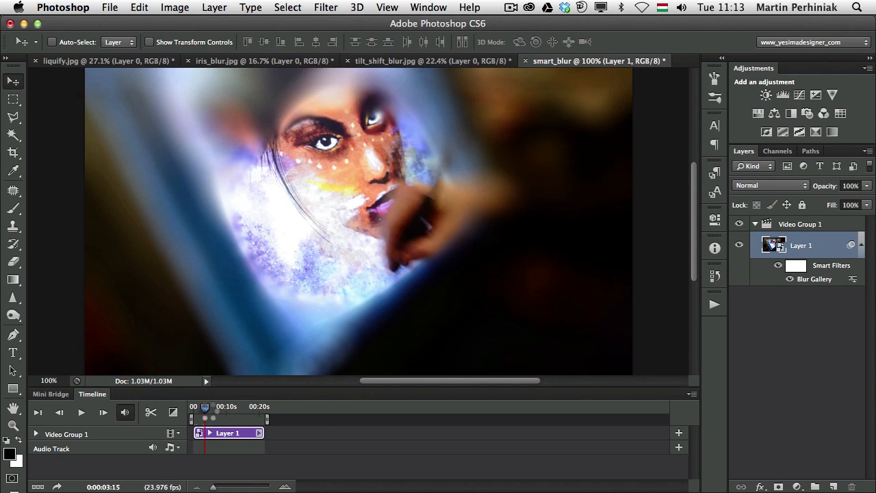
- Scrub the playhead to preview blurred frames, then bring up open-with options for smart_blur_final.mp4
drag(206, 417, 219, 418)
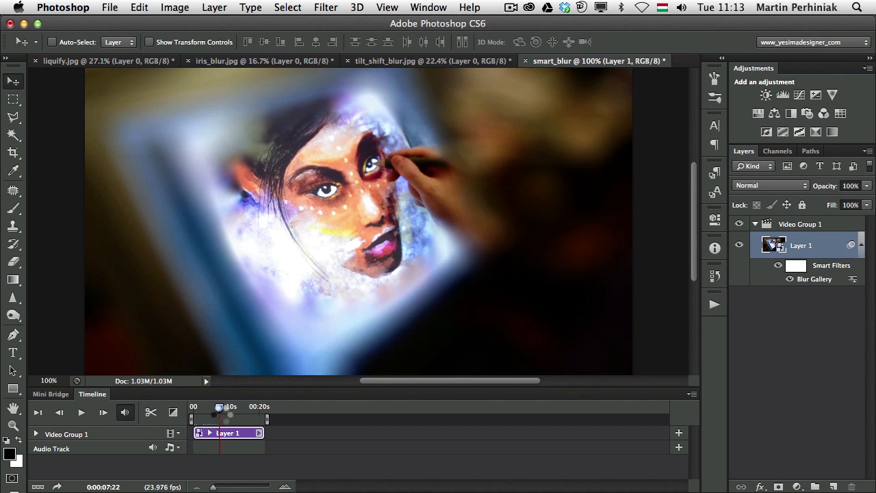
drag(219, 413, 238, 413)
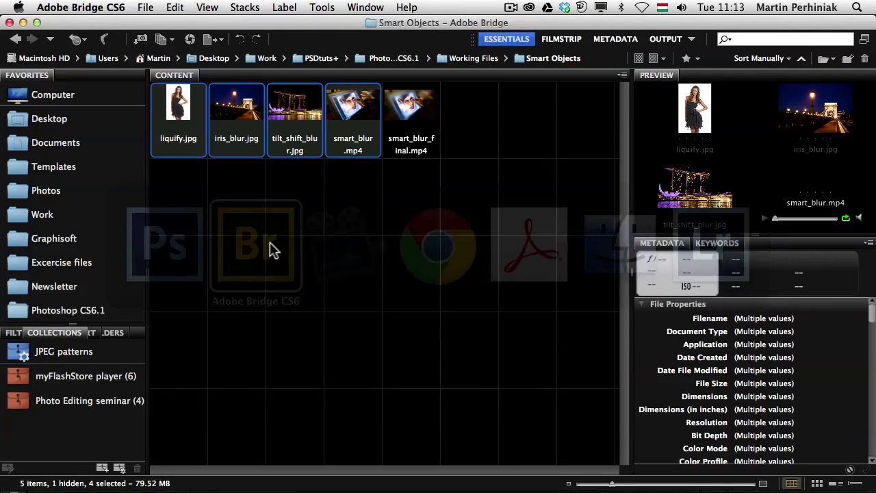
right_click(410, 120)
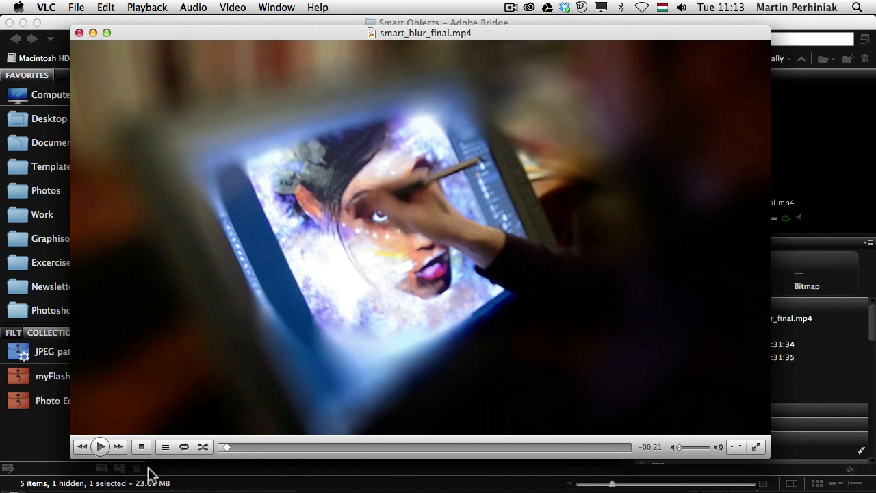
- Play smart_blur_final in VLC and pause it near the end
click(100, 446)
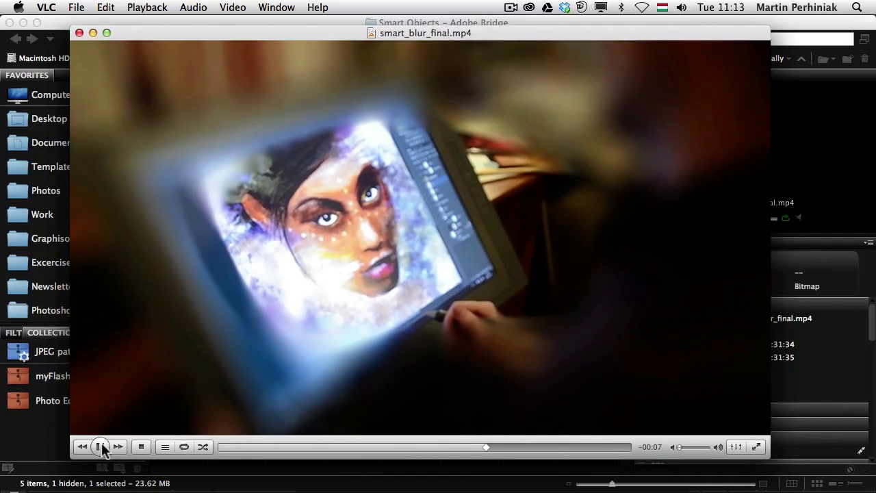
click(100, 446)
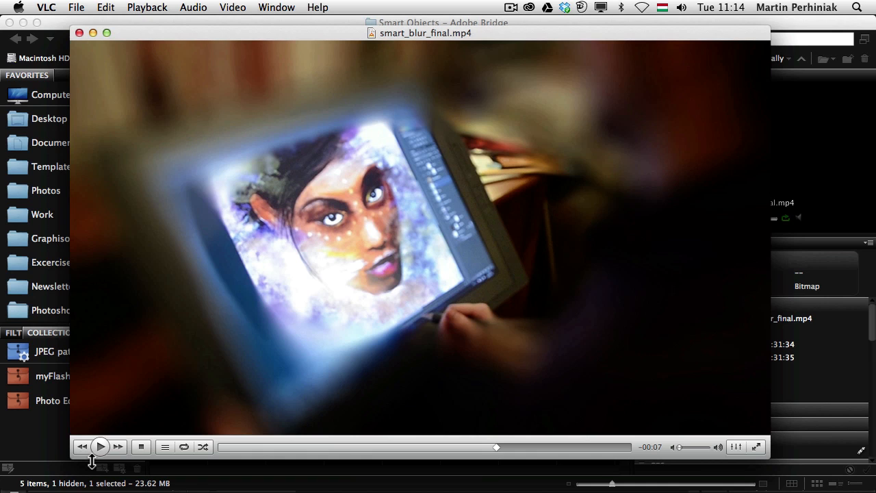
mouse_move(79, 33)
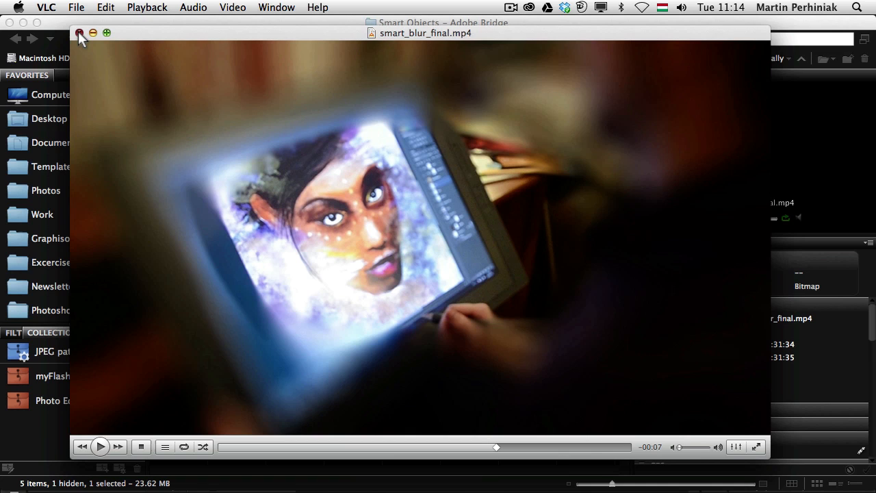